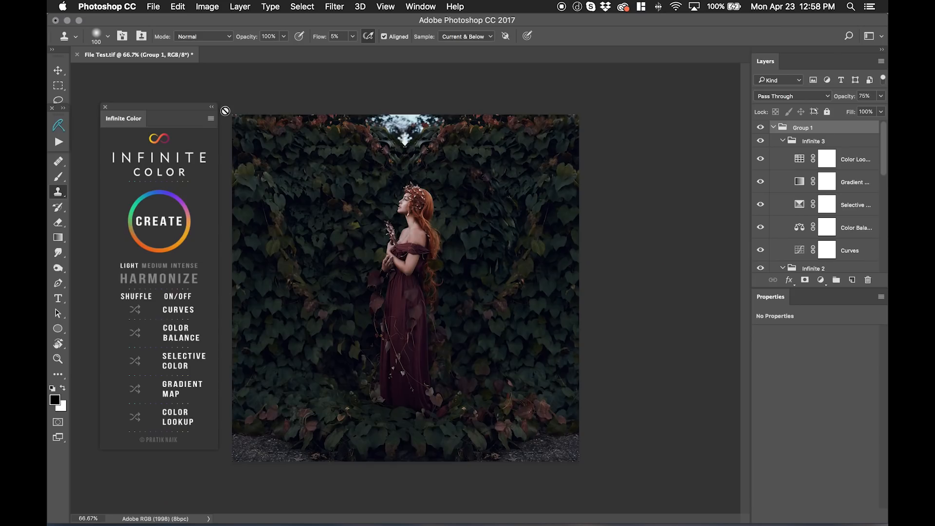
pyautogui.moveTo(138, 175)
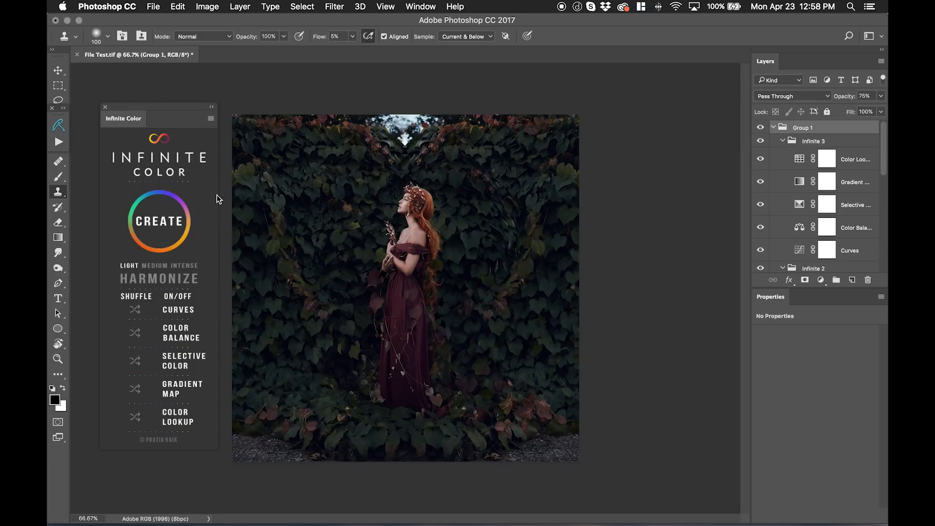
pyautogui.moveTo(207, 156)
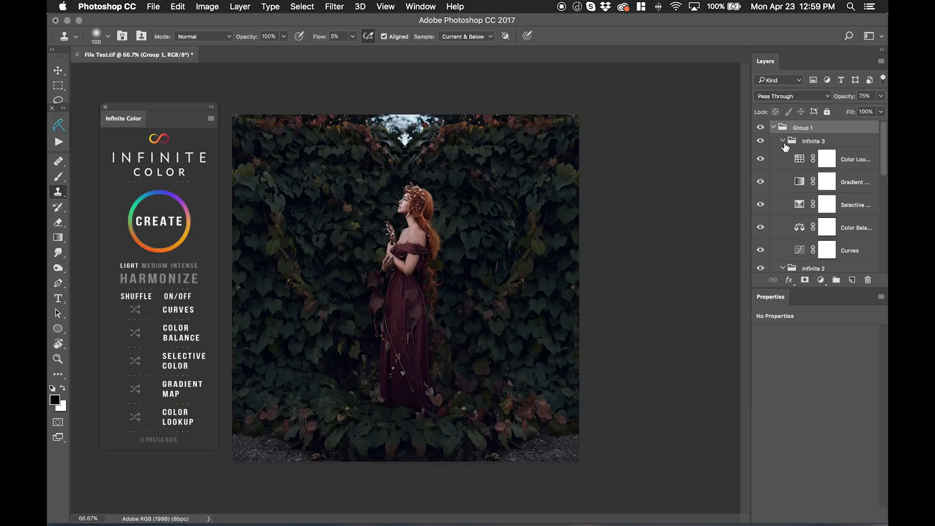
# Step: Collapse the Infinite 3 group inside Group 1 and toggle its visibility eye
pyautogui.click(776, 141)
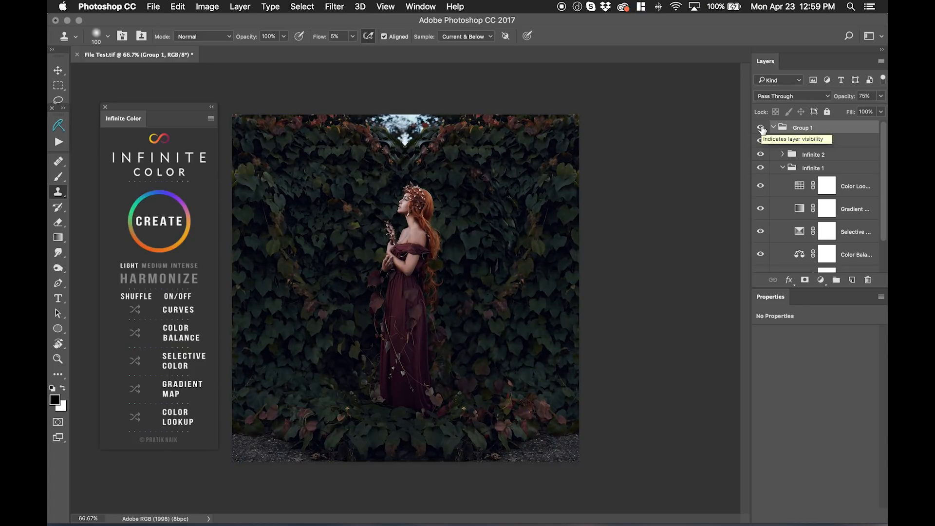
pyautogui.click(760, 127)
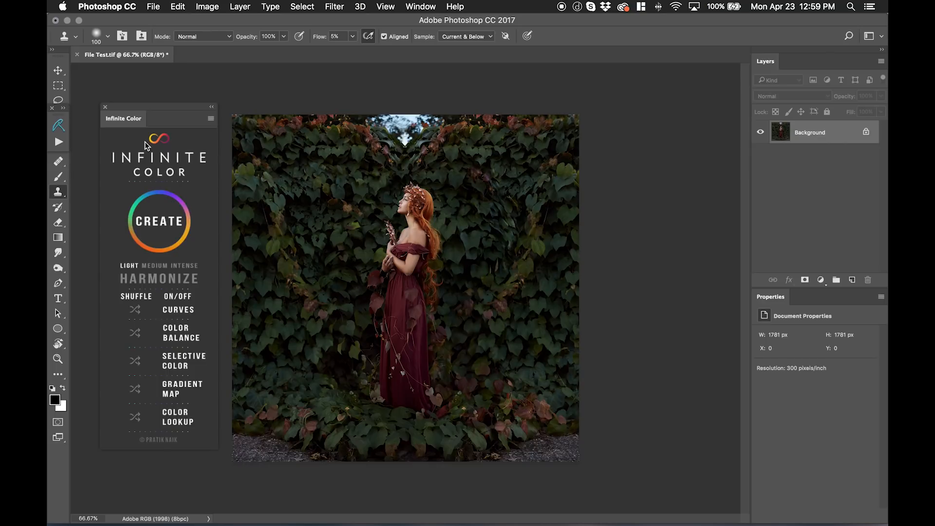
pyautogui.moveTo(143, 130)
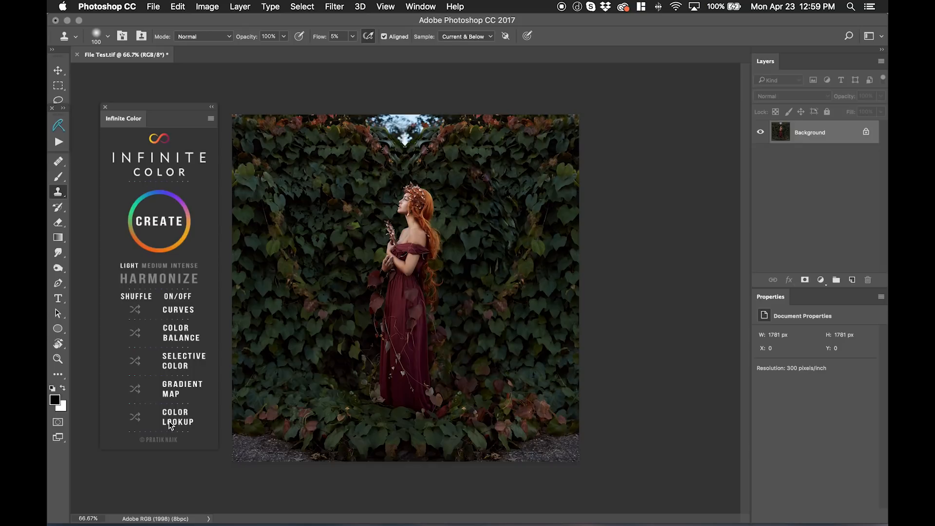
pyautogui.moveTo(189, 312)
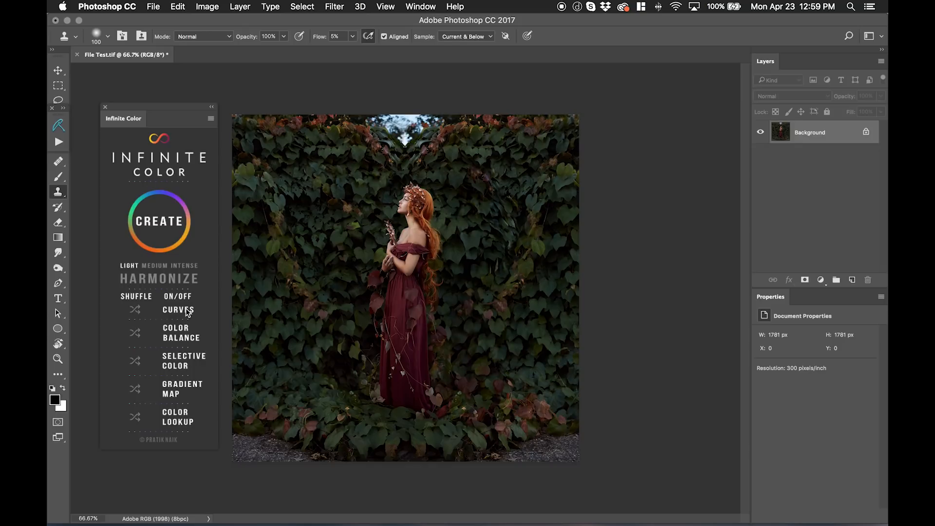
pyautogui.moveTo(166, 373)
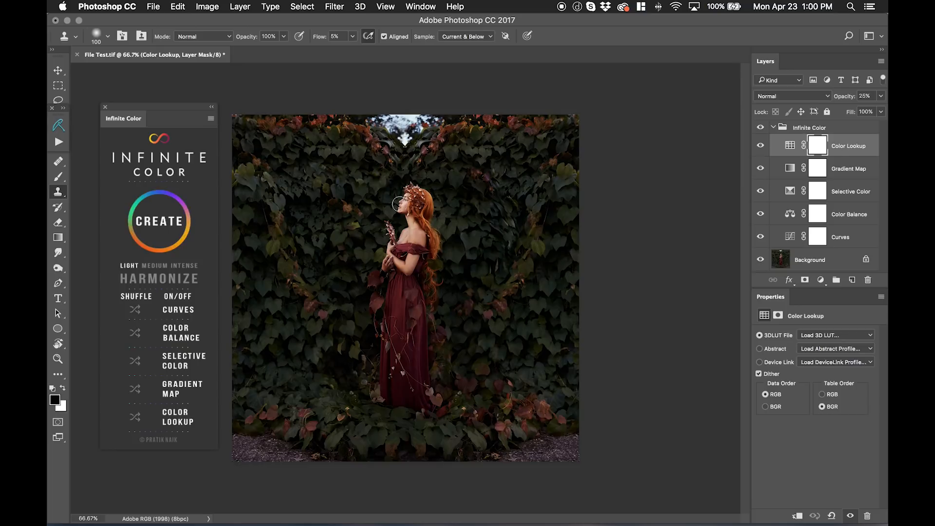
pyautogui.moveTo(791, 237)
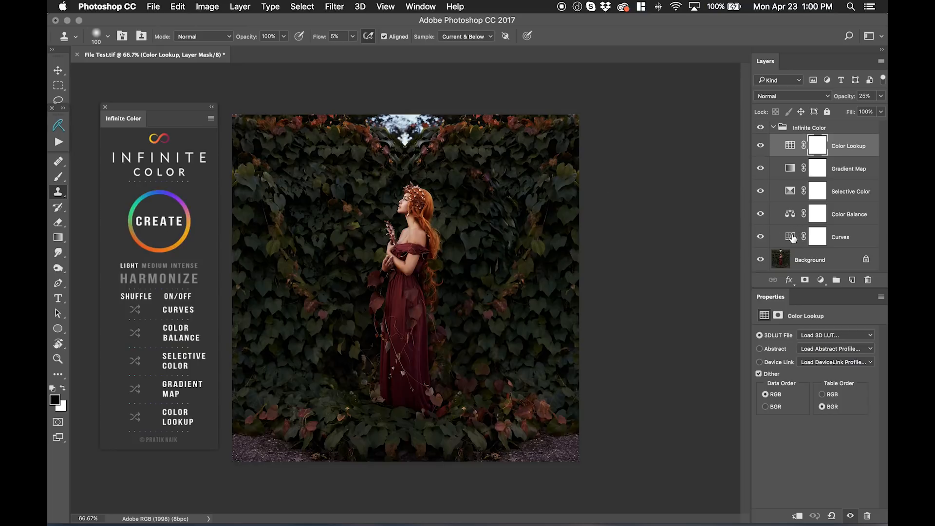
# Step: Adjust the Red channel curve point in the Curves adjustment
pyautogui.click(840, 237)
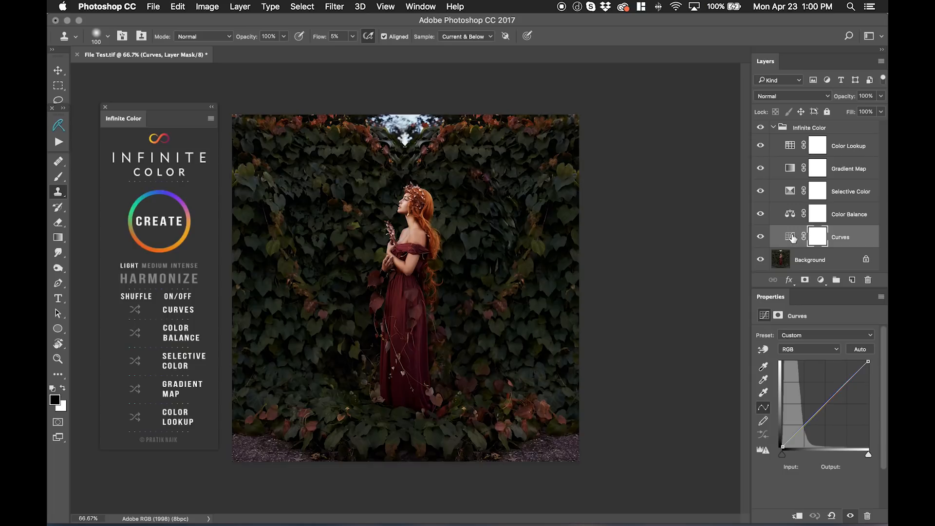
pyautogui.click(809, 348)
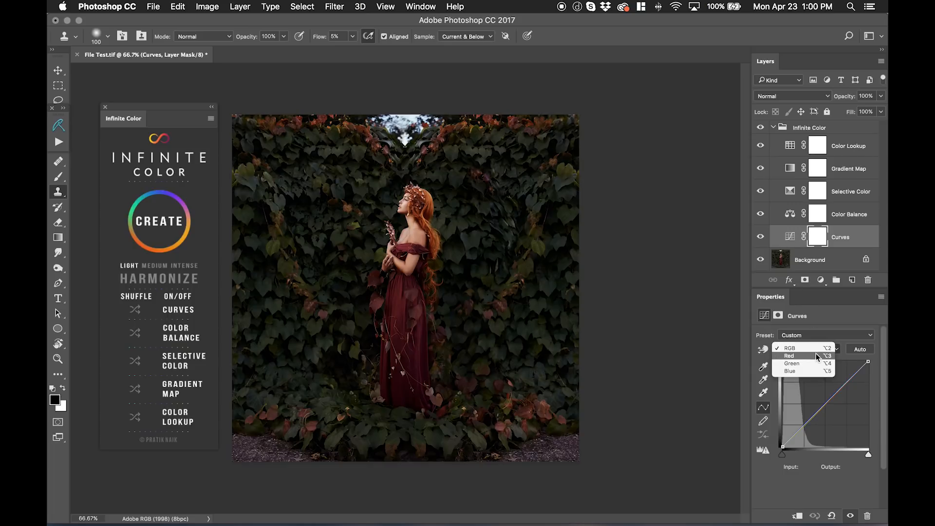
pyautogui.click(788, 356)
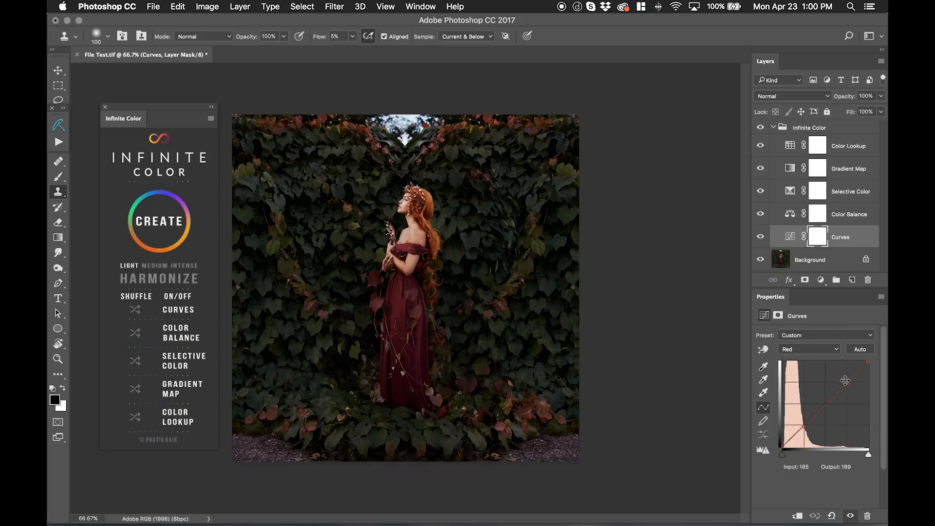
pyautogui.moveTo(845, 380); pyautogui.dragTo(847, 390)
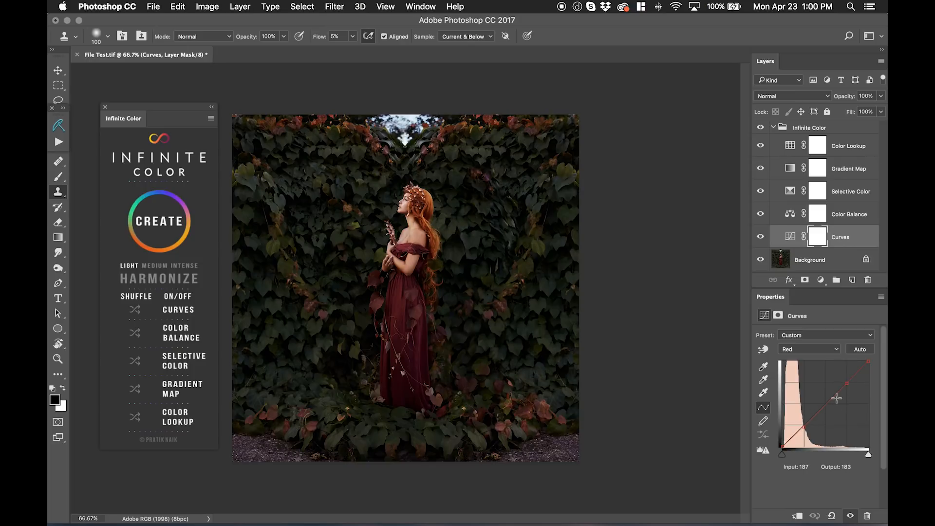
pyautogui.moveTo(836, 398); pyautogui.dragTo(845, 385)
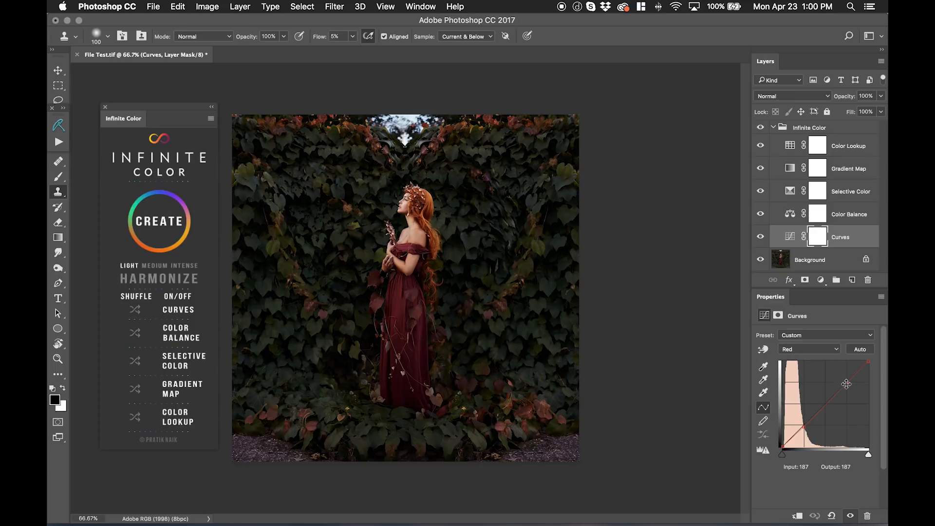
pyautogui.moveTo(847, 384); pyautogui.dragTo(848, 380)
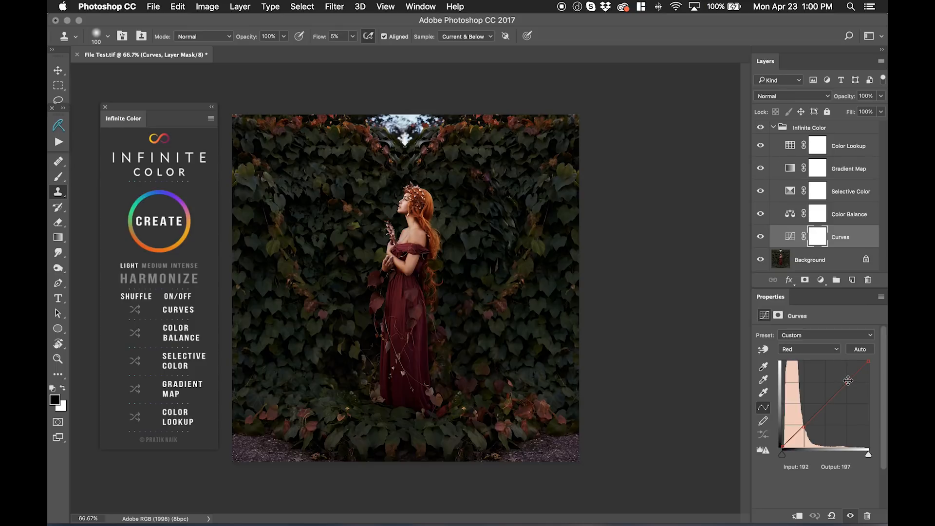
# Step: Review Color Balance, then Selective Color values for the Yellows and Greens ranges
pyautogui.click(849, 214)
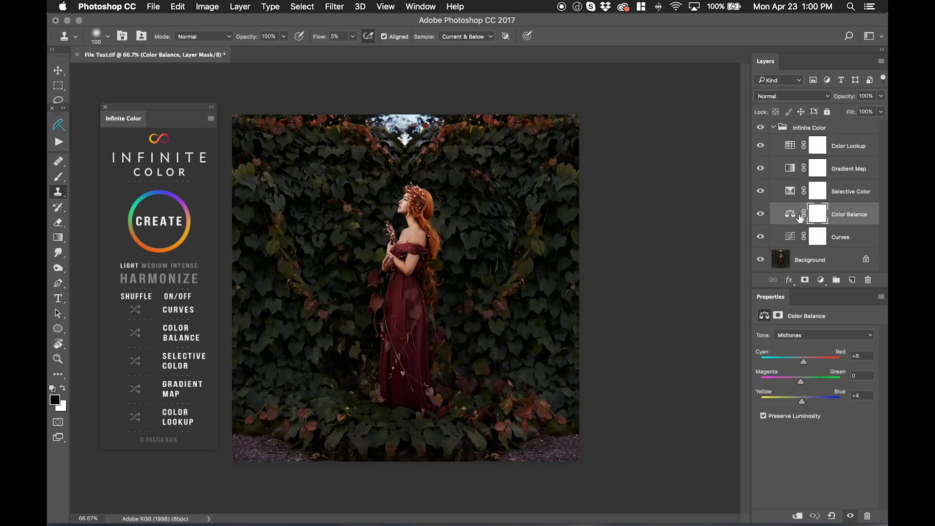
pyautogui.moveTo(846, 372)
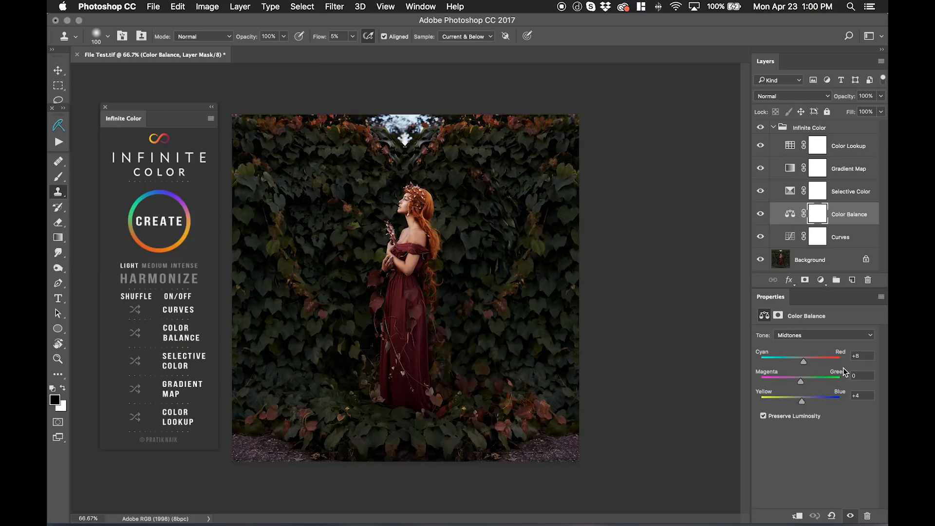
pyautogui.moveTo(859, 263)
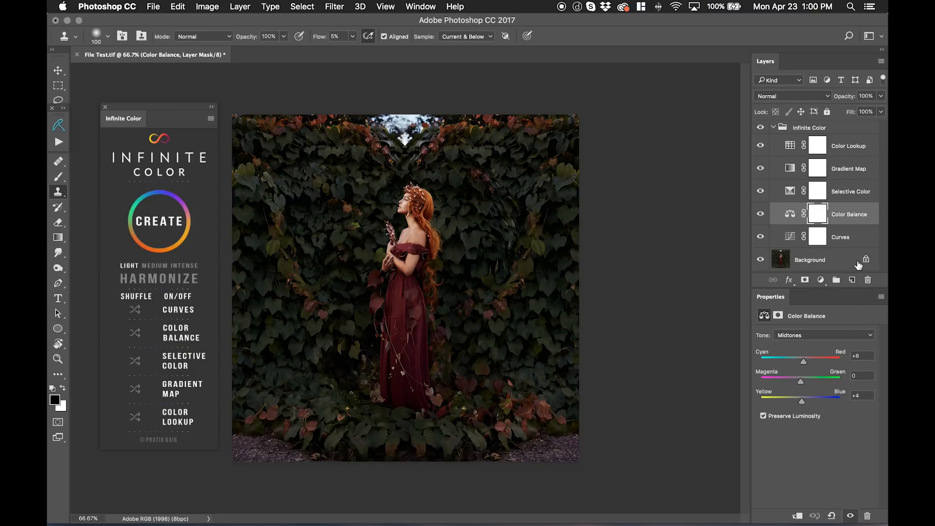
pyautogui.click(850, 191)
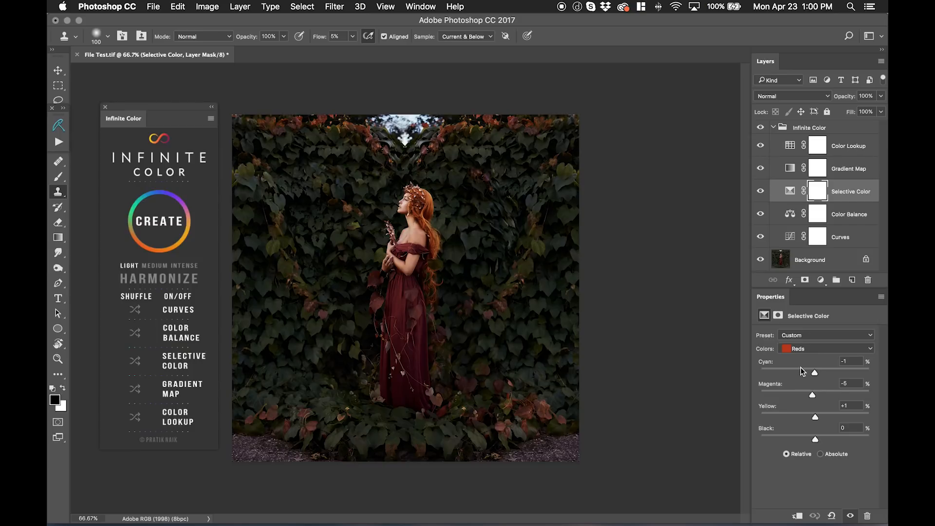
pyautogui.click(825, 348)
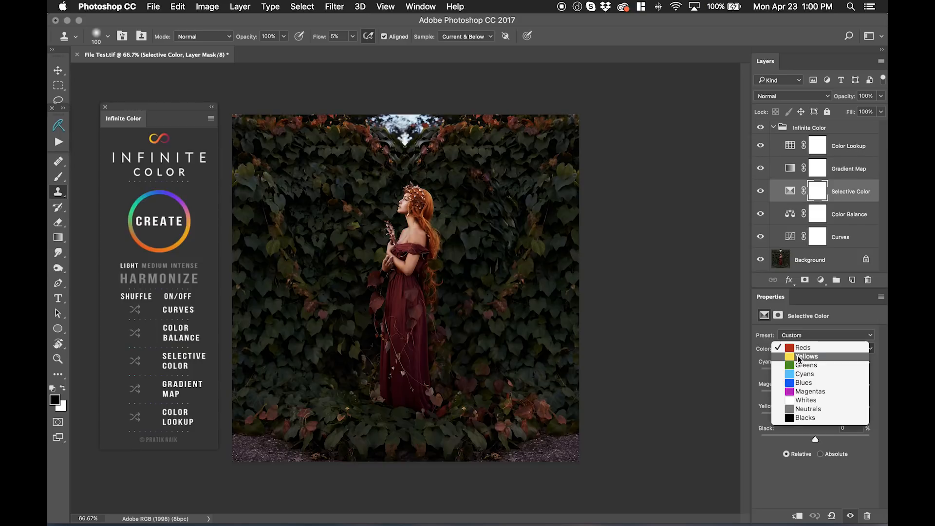
pyautogui.click(805, 356)
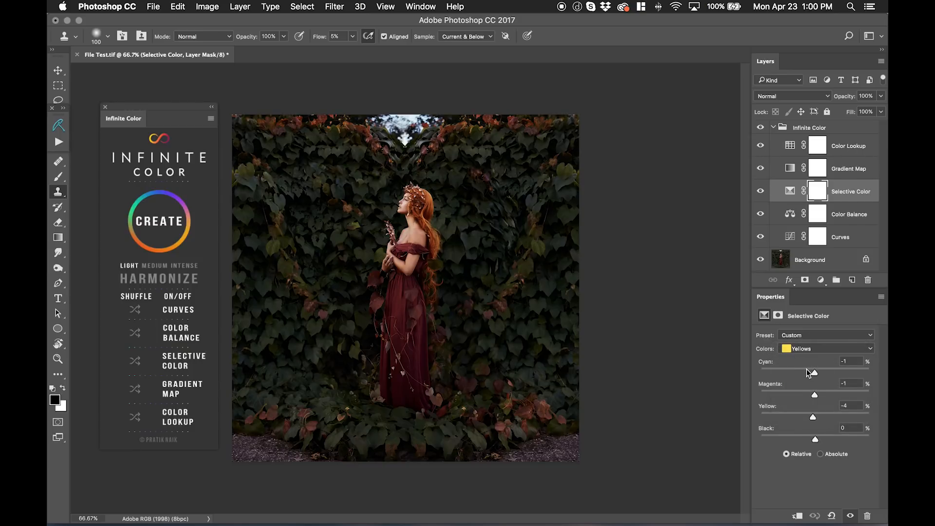
pyautogui.click(826, 349)
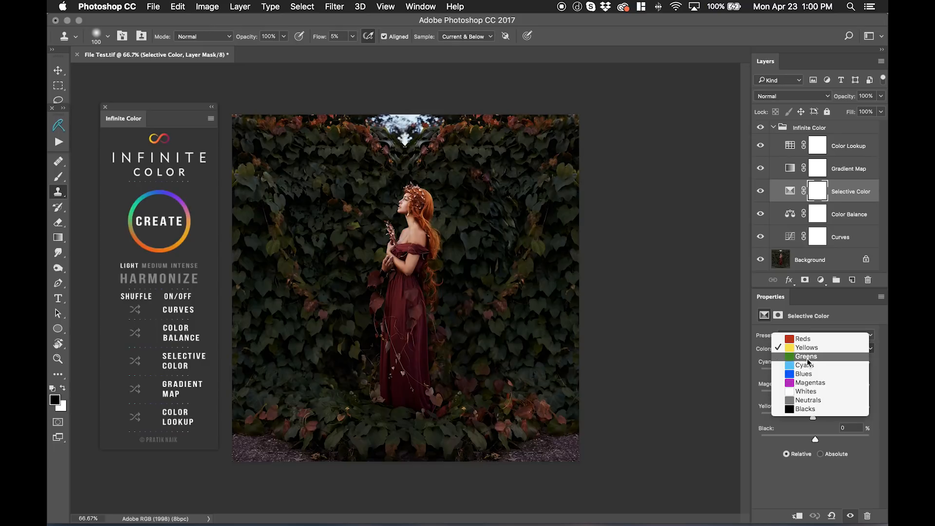
pyautogui.click(807, 356)
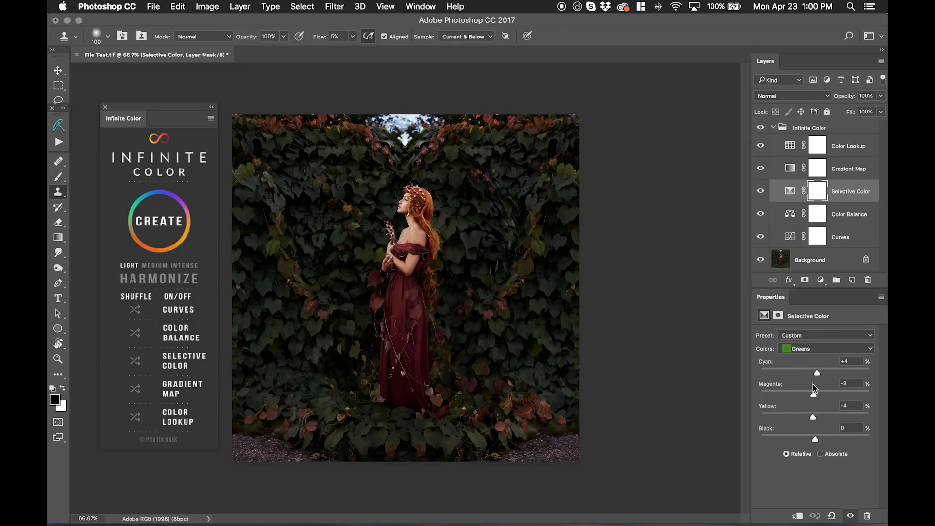
pyautogui.moveTo(813, 388)
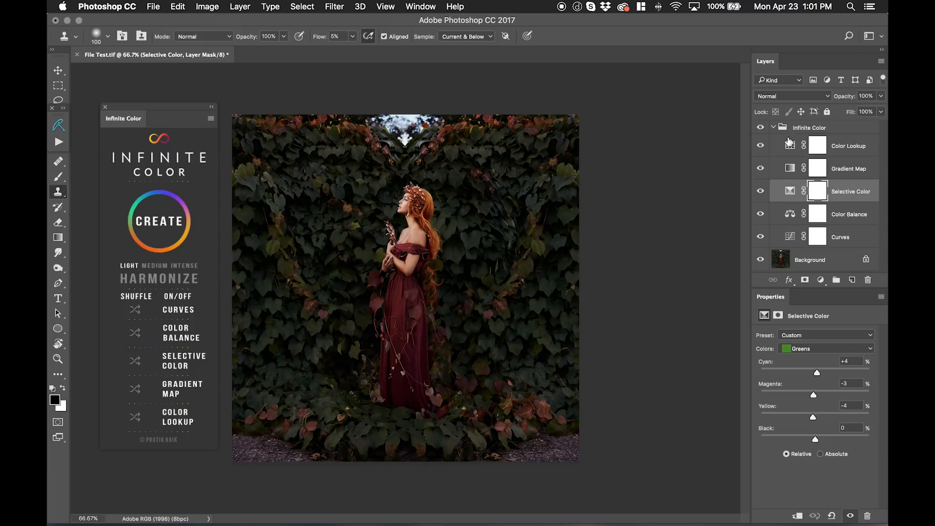
pyautogui.moveTo(132, 271)
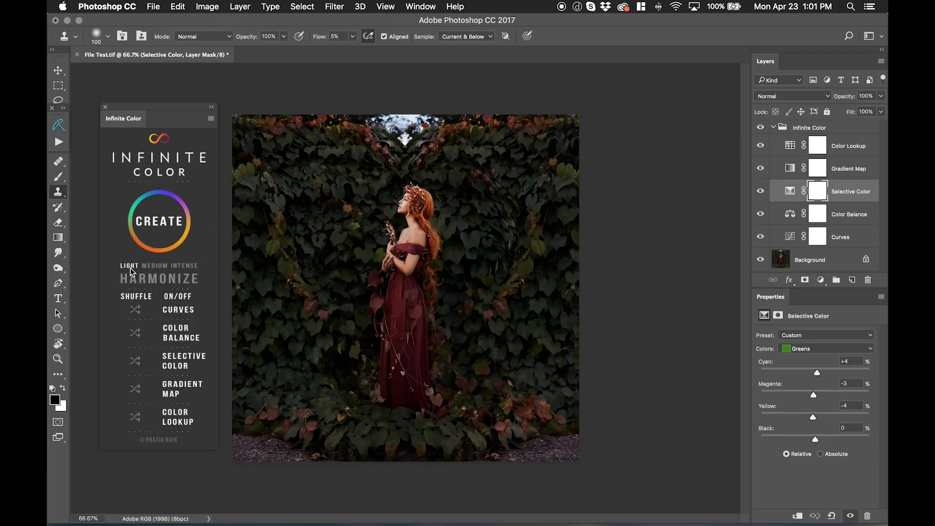
pyautogui.moveTo(168, 272)
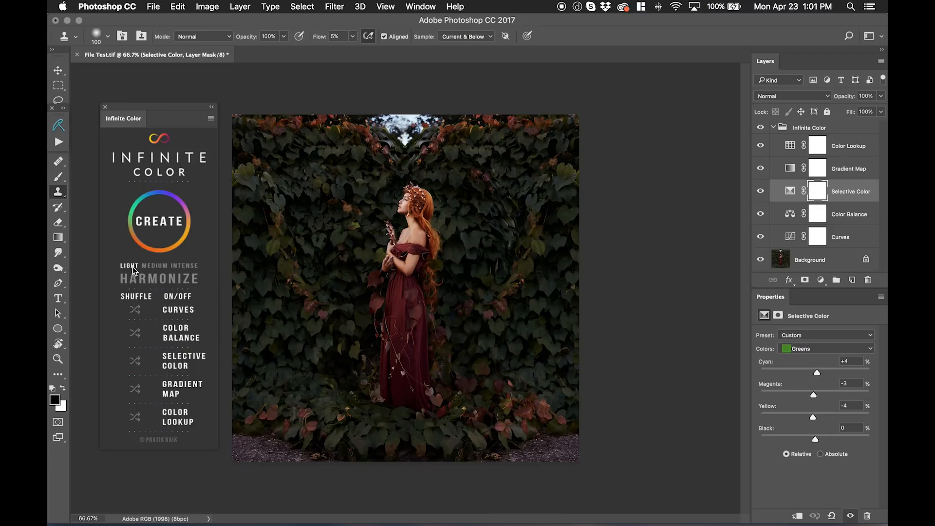
pyautogui.moveTo(149, 269)
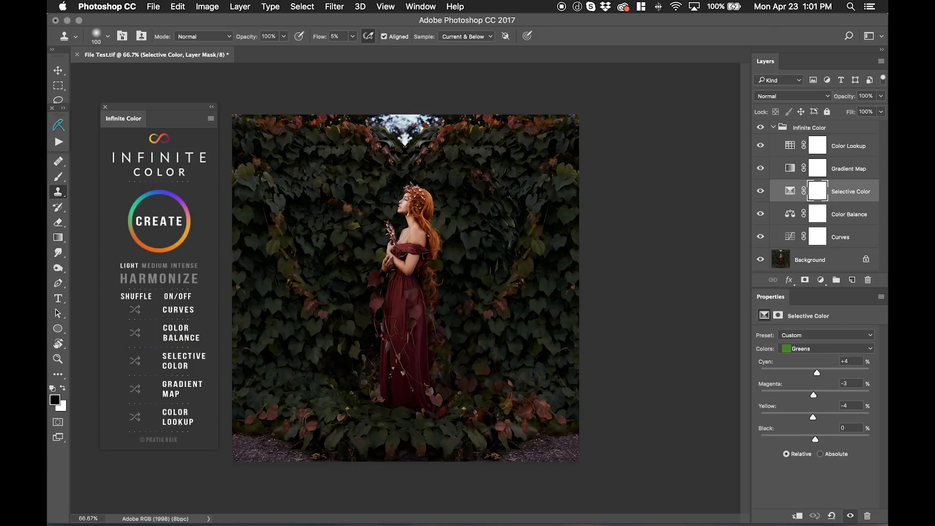
pyautogui.moveTo(786, 130)
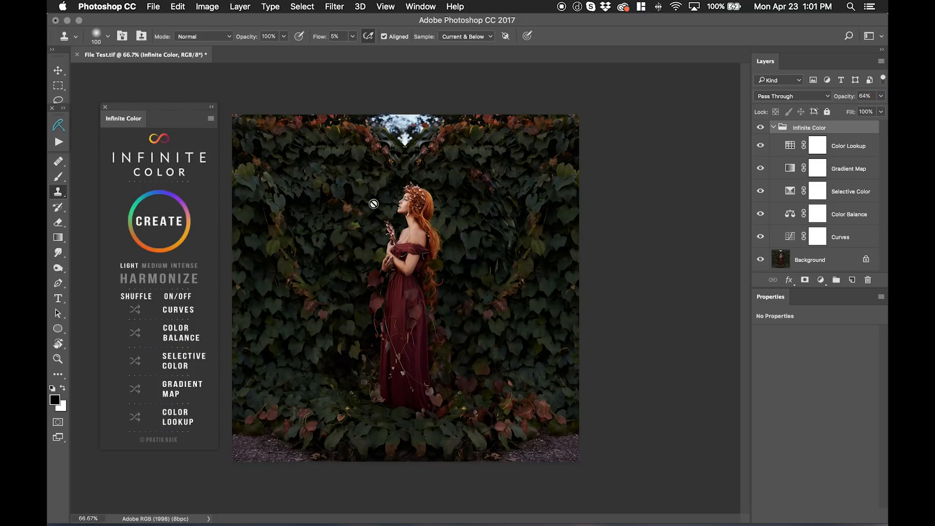
pyautogui.moveTo(417, 174)
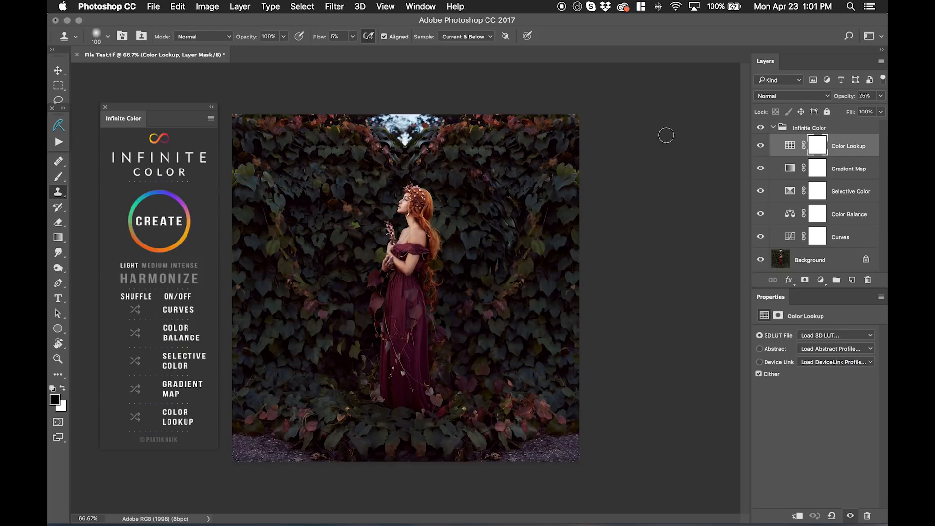
# Step: Select the Infinite Color group and hide it to compare before and after
pyautogui.click(823, 128)
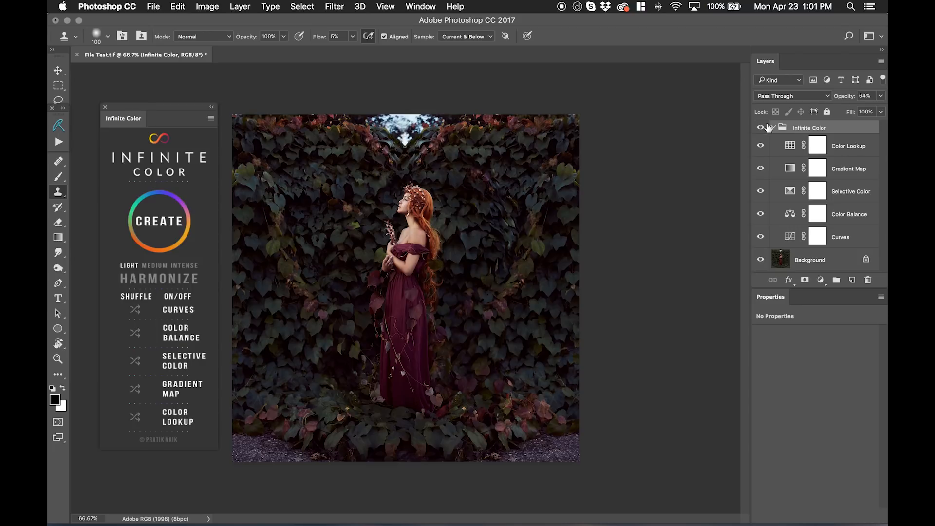
pyautogui.moveTo(761, 128)
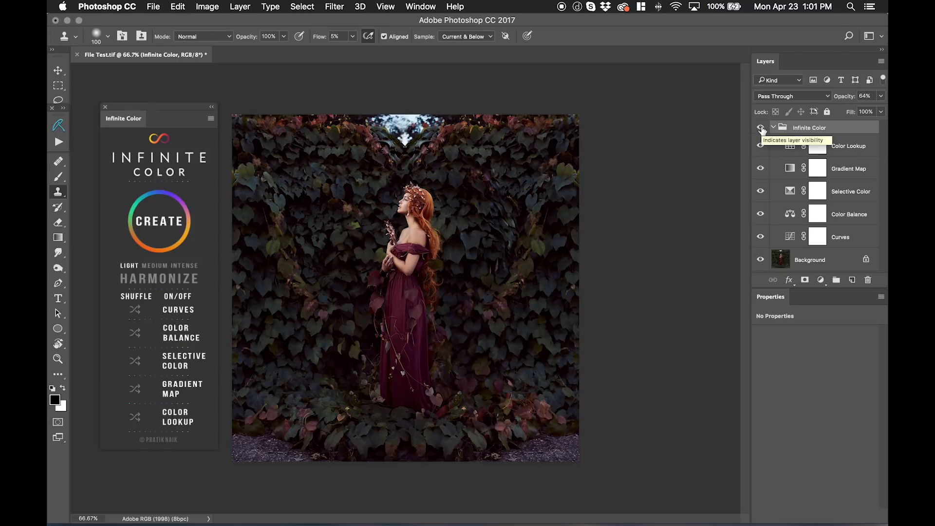
pyautogui.click(760, 128)
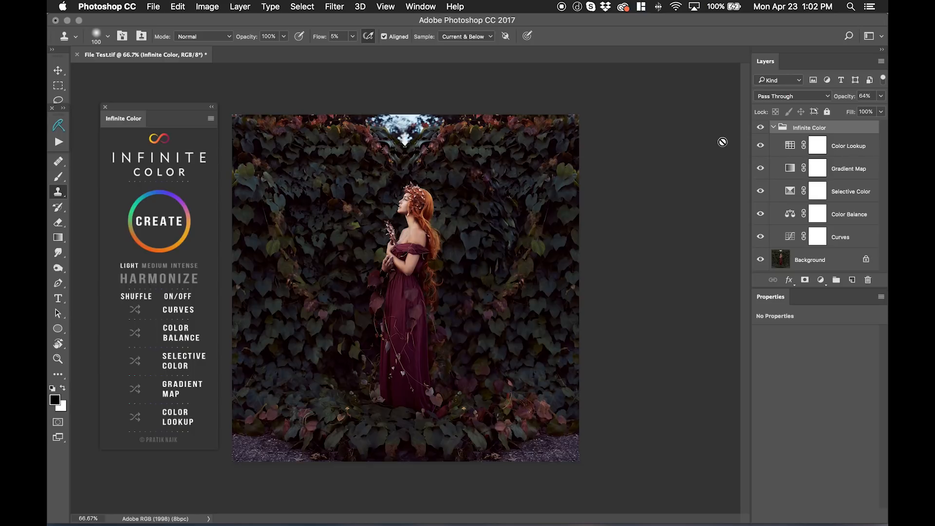
pyautogui.moveTo(724, 146)
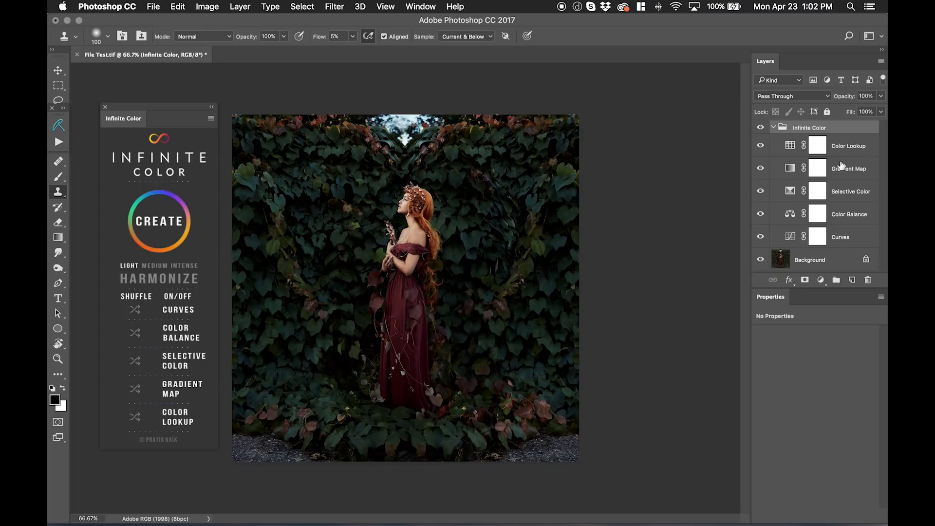
pyautogui.moveTo(842, 150)
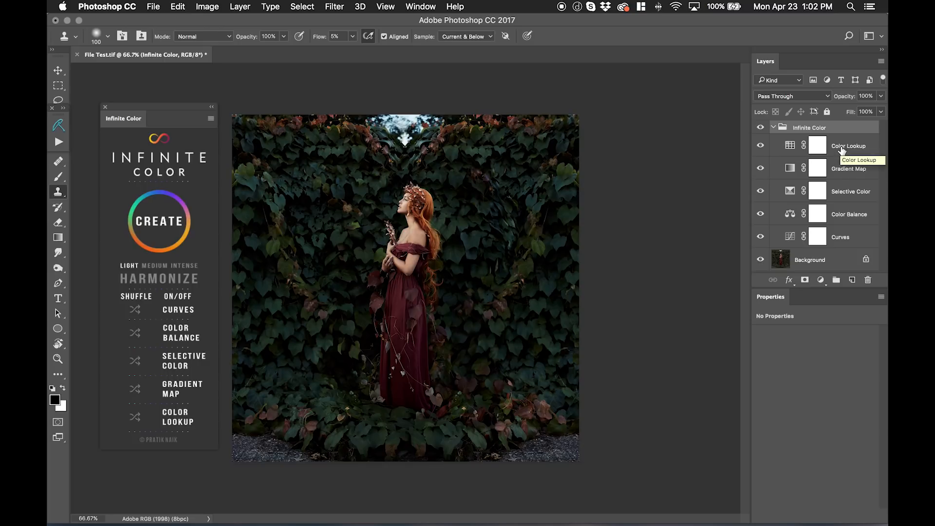
pyautogui.moveTo(832, 171)
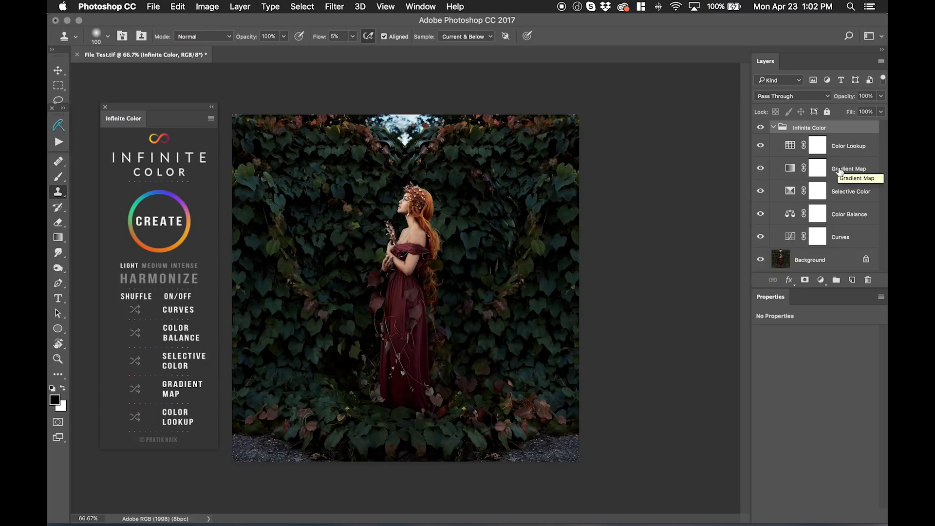
pyautogui.moveTo(839, 189)
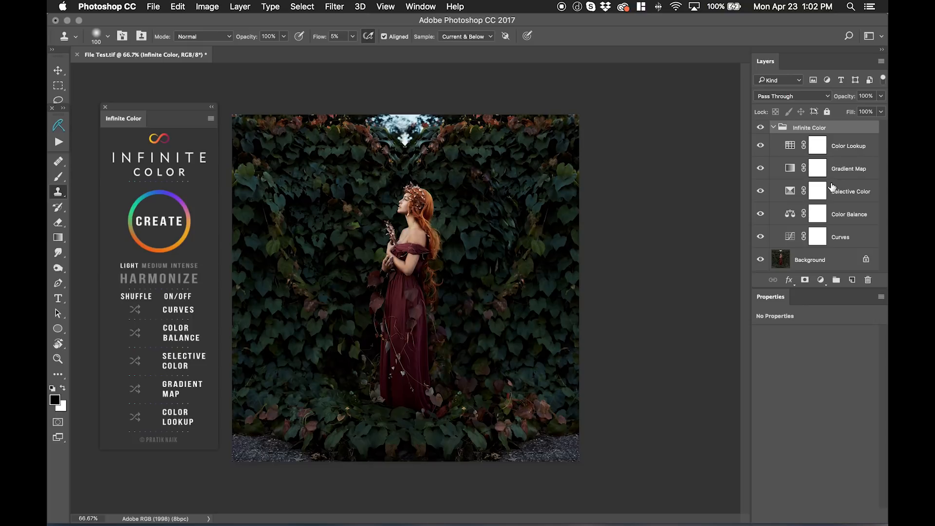
pyautogui.moveTo(170, 330)
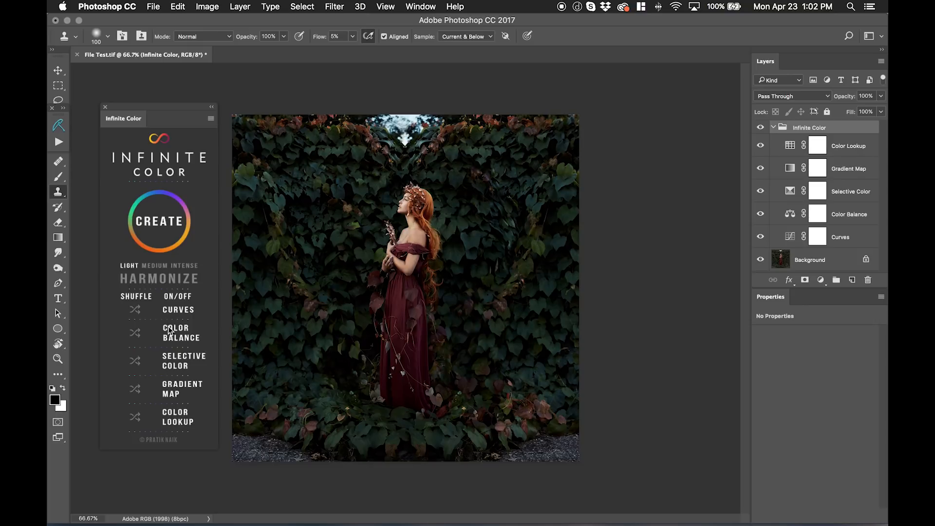
pyautogui.moveTo(187, 396)
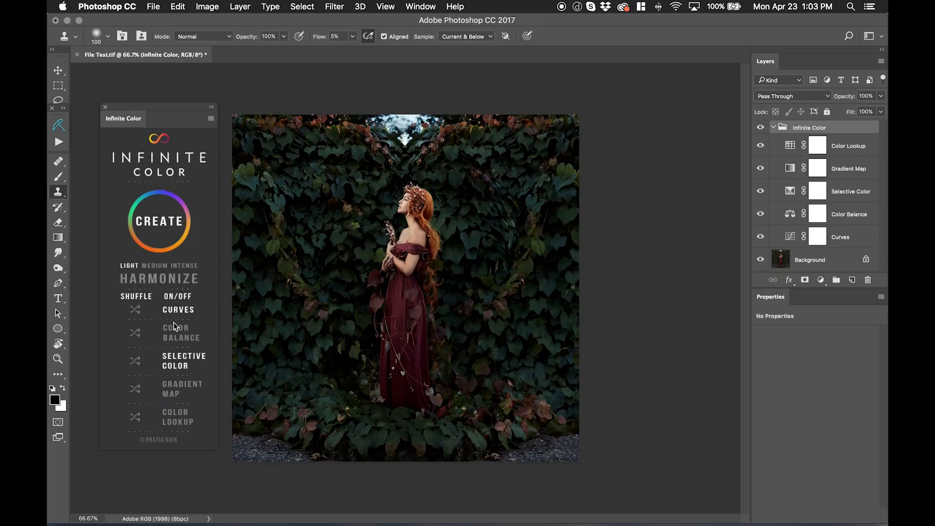
# Step: Generate several Curves, Color Balance and Selective Color grades for lusher green ivy
pyautogui.click(159, 222)
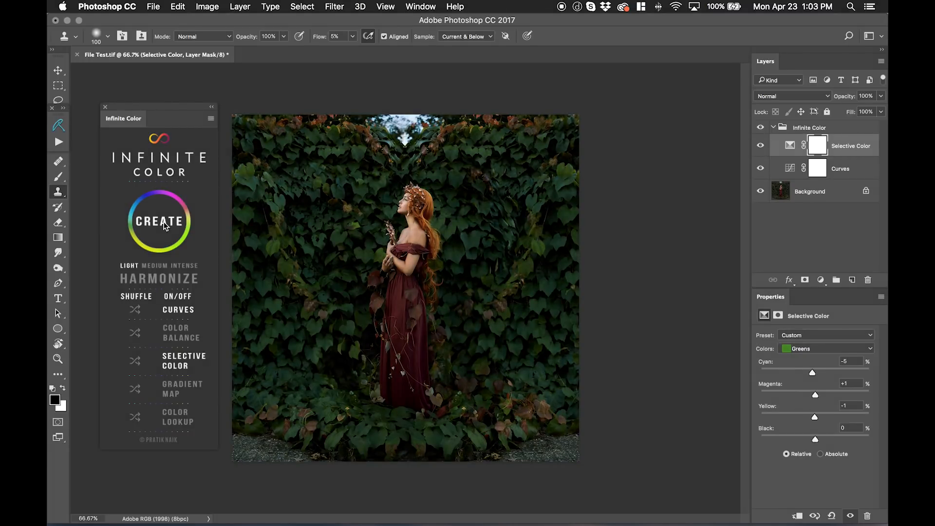
pyautogui.click(160, 221)
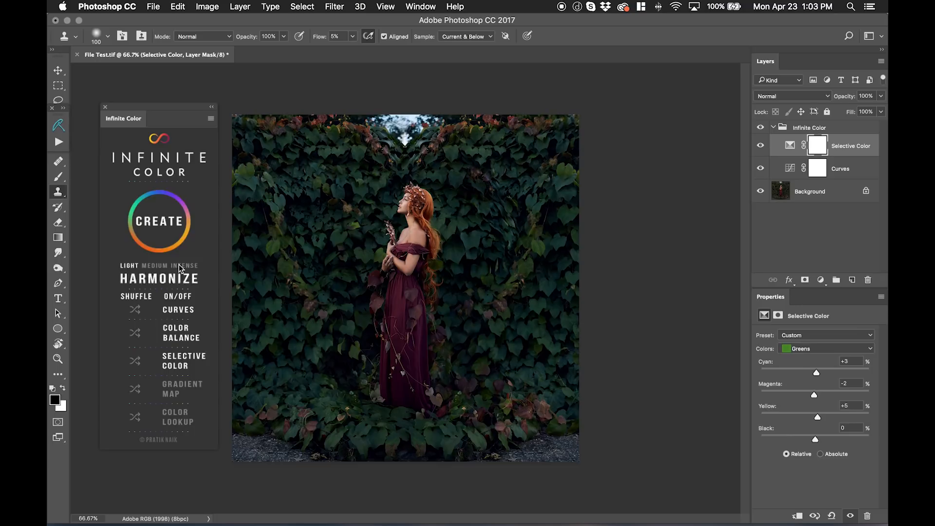
pyautogui.click(159, 221)
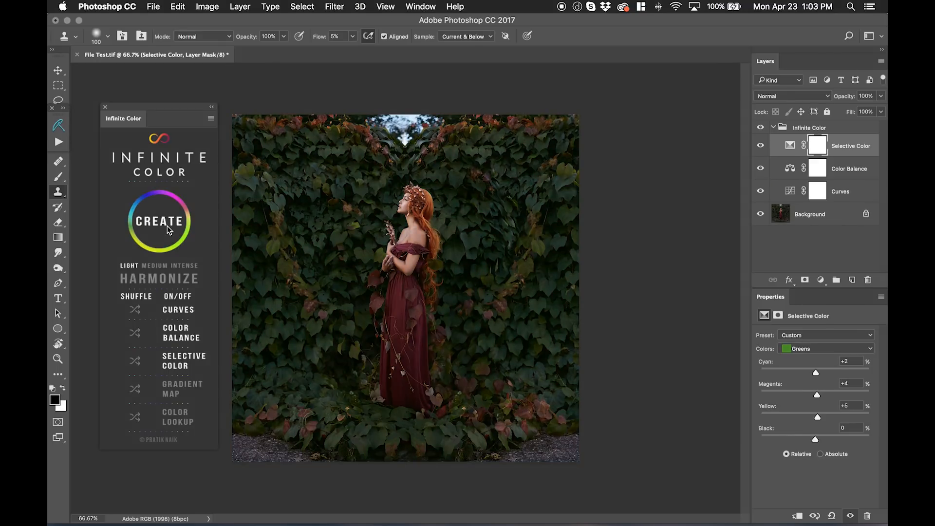
pyautogui.moveTo(169, 233)
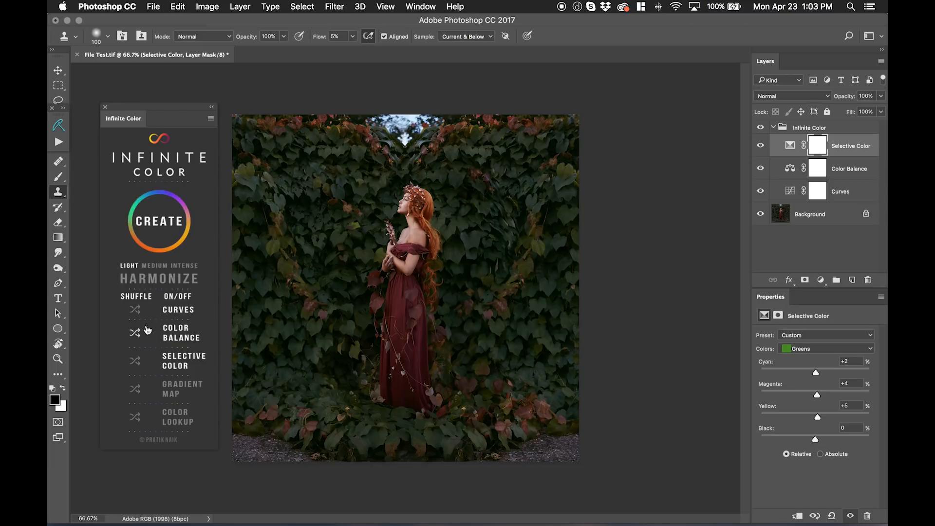
pyautogui.moveTo(137, 339)
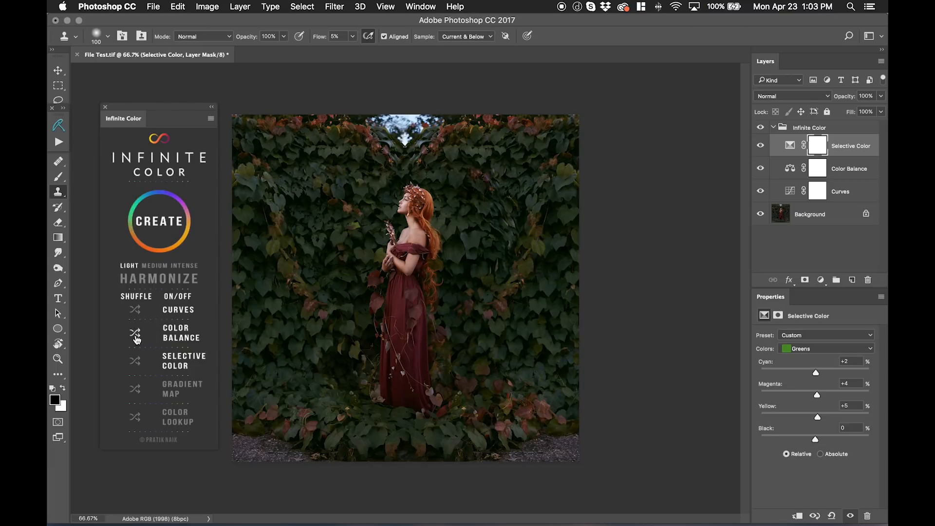
pyautogui.moveTo(486, 247)
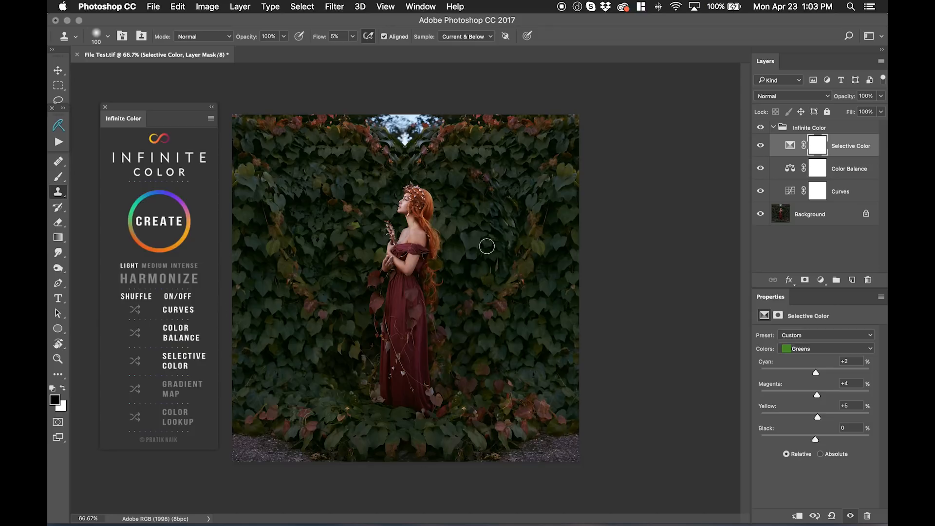
pyautogui.moveTo(772, 171)
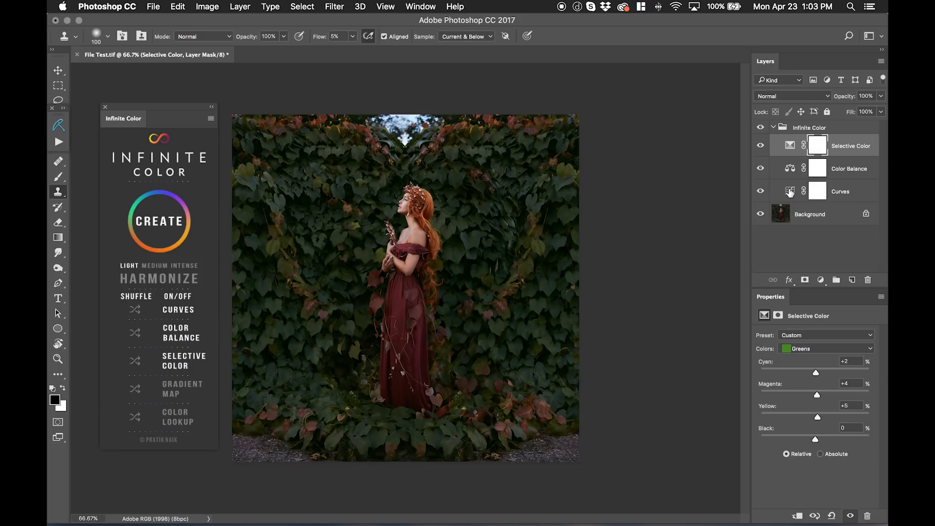
# Step: Reshuffle the Curves layer at medium intensity for a purplish-red cast
pyautogui.click(817, 191)
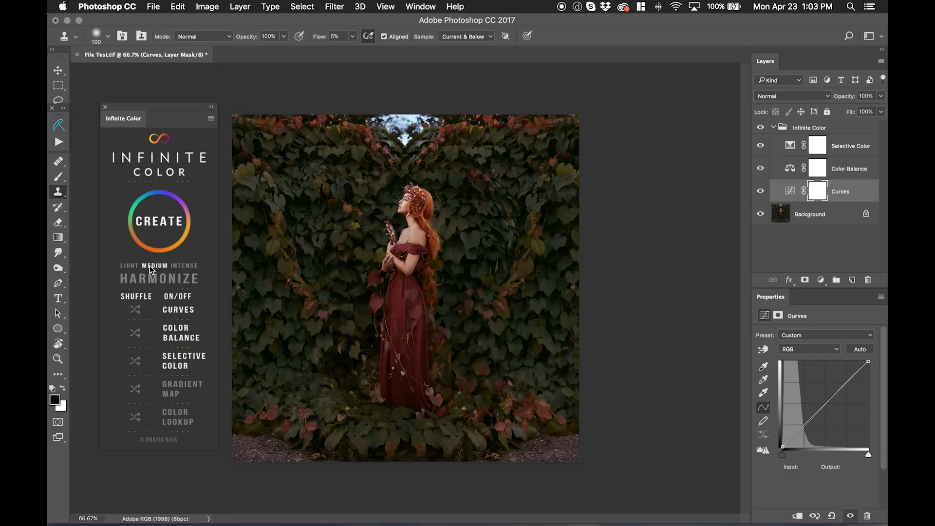
pyautogui.moveTo(136, 312)
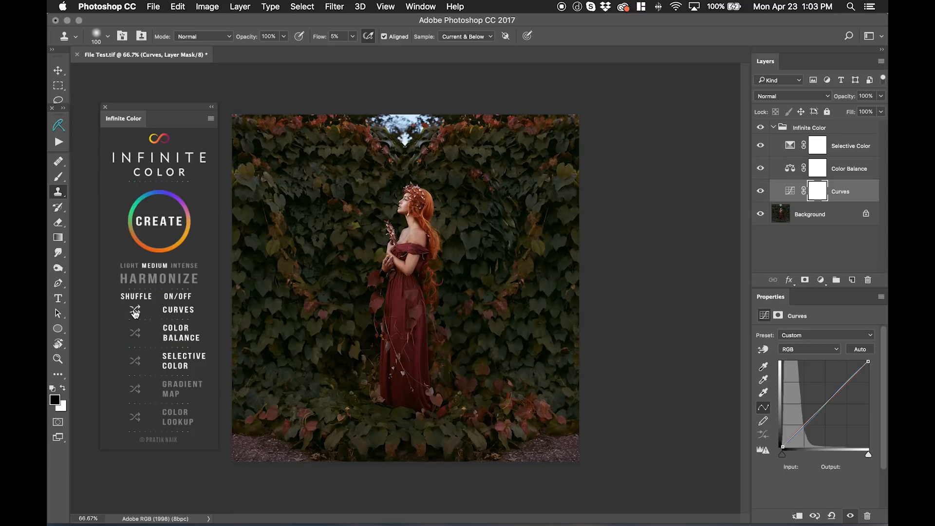
pyautogui.click(134, 310)
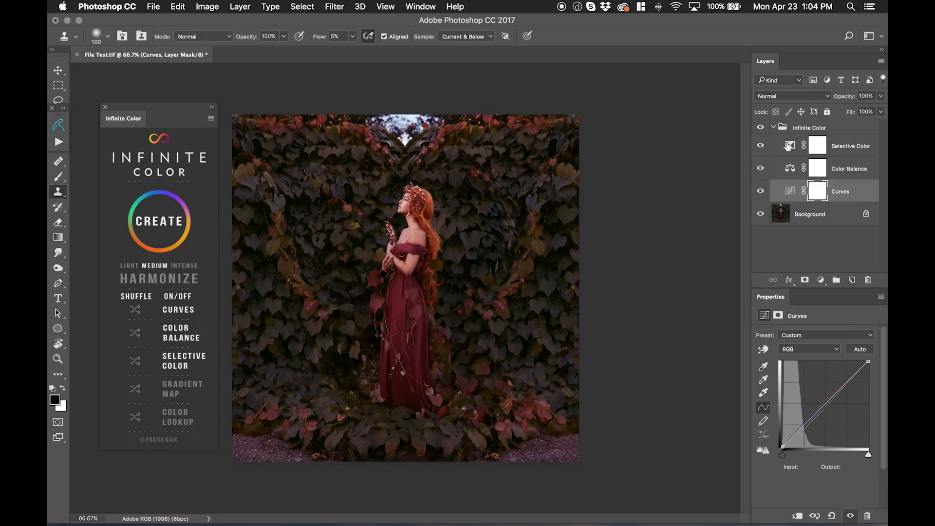
# Step: Reshuffle the Selective Color layer's settings and adjust its opacity
pyautogui.click(851, 145)
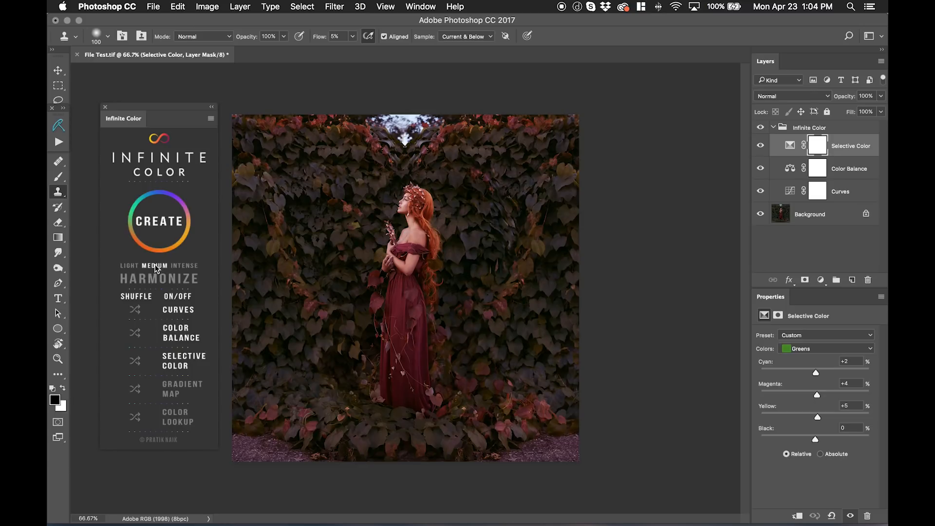
pyautogui.click(135, 362)
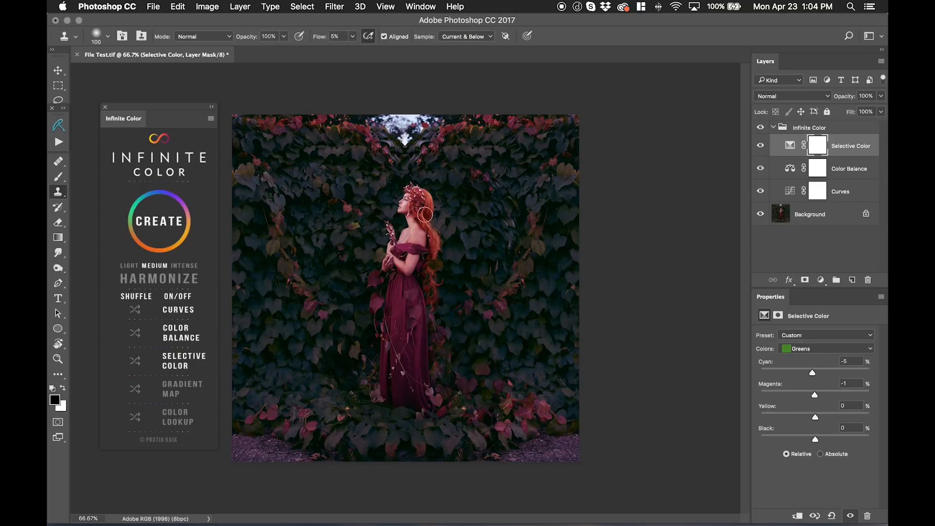
pyautogui.moveTo(753, 106)
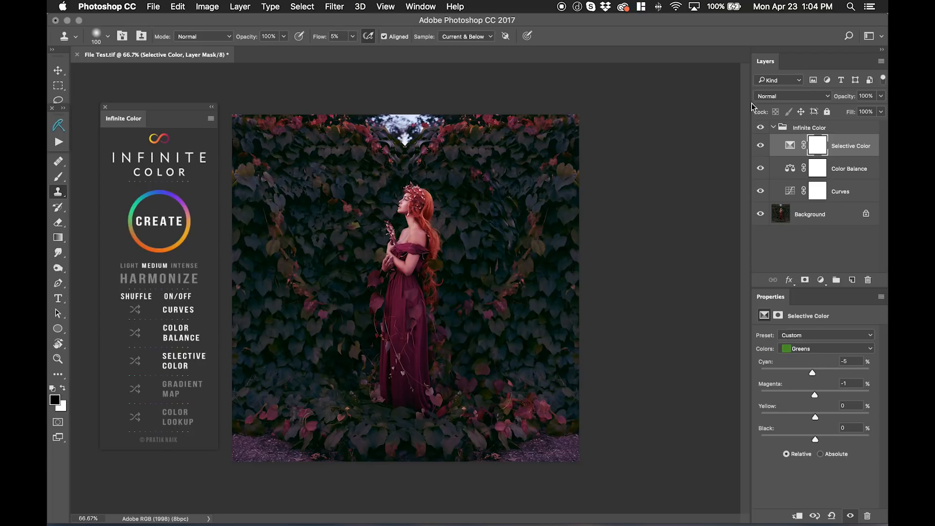
pyautogui.click(866, 96)
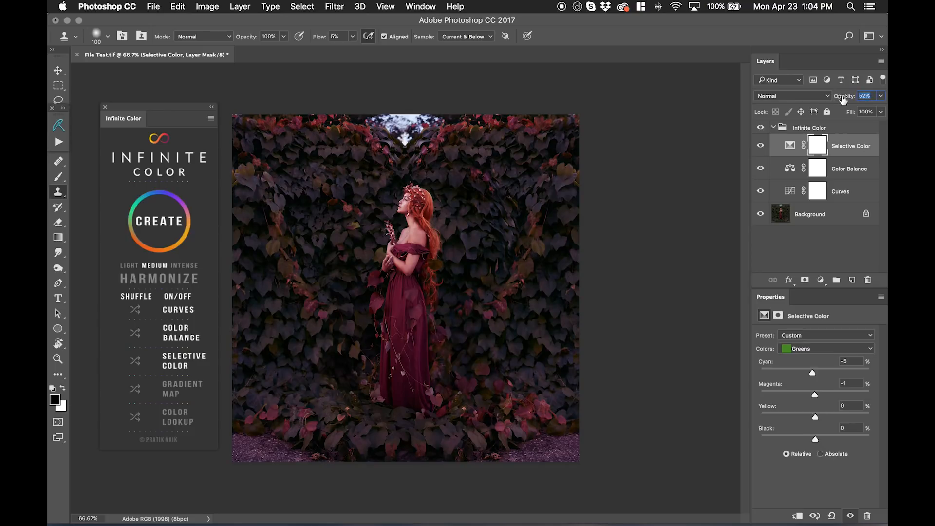
# Step: Set the Curves layer's opacity to 58%
pyautogui.click(840, 191)
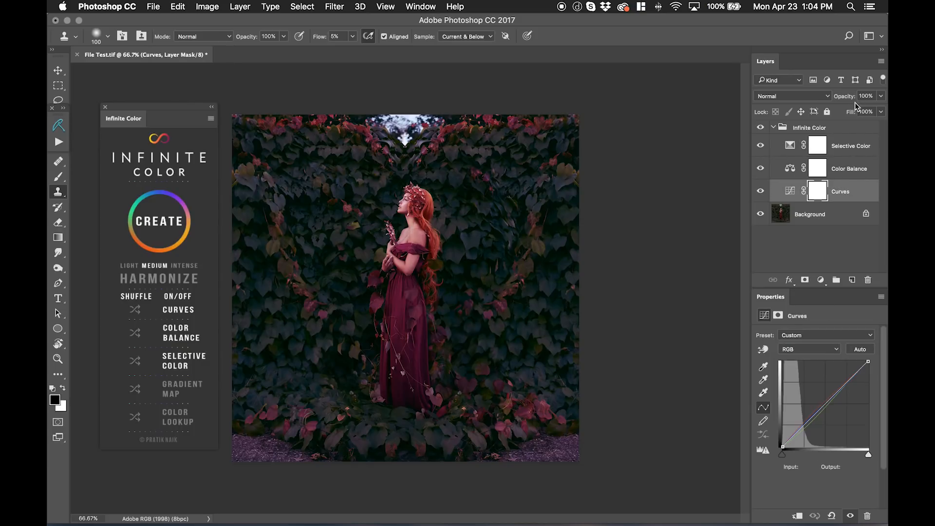
pyautogui.moveTo(868, 96); pyautogui.dragTo(844, 96)
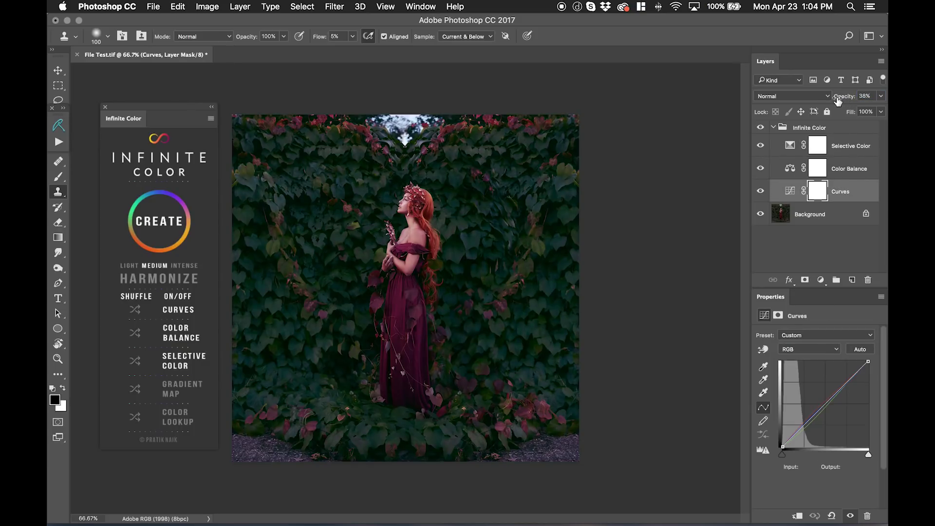
pyautogui.moveTo(844, 96); pyautogui.dragTo(859, 96)
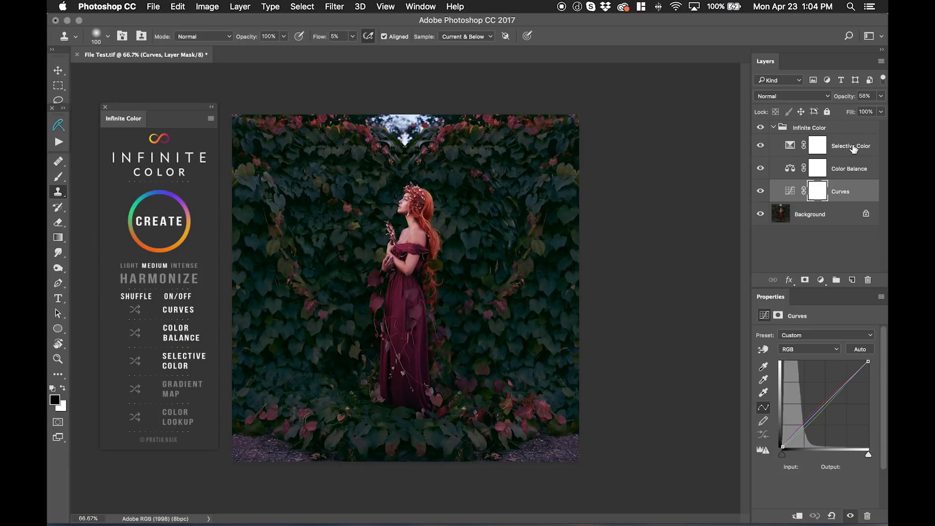
pyautogui.moveTo(853, 148)
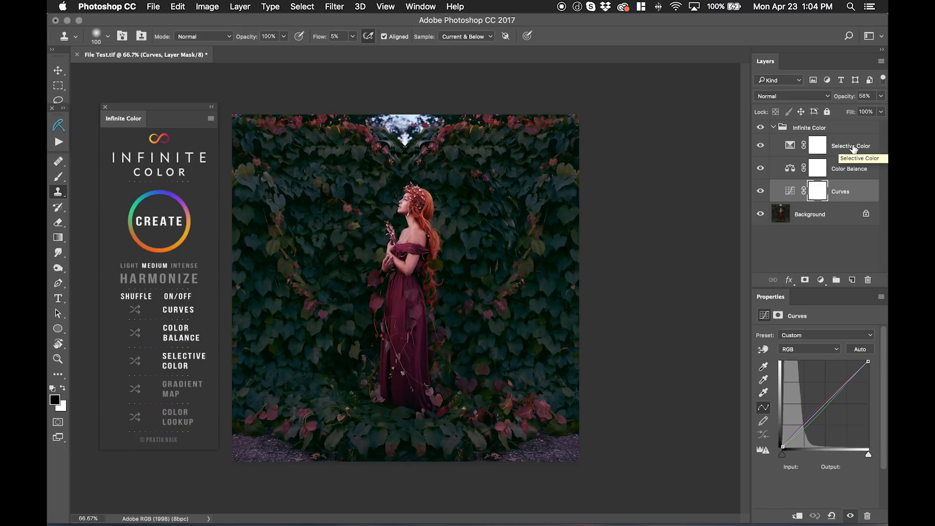
pyautogui.moveTo(852, 149)
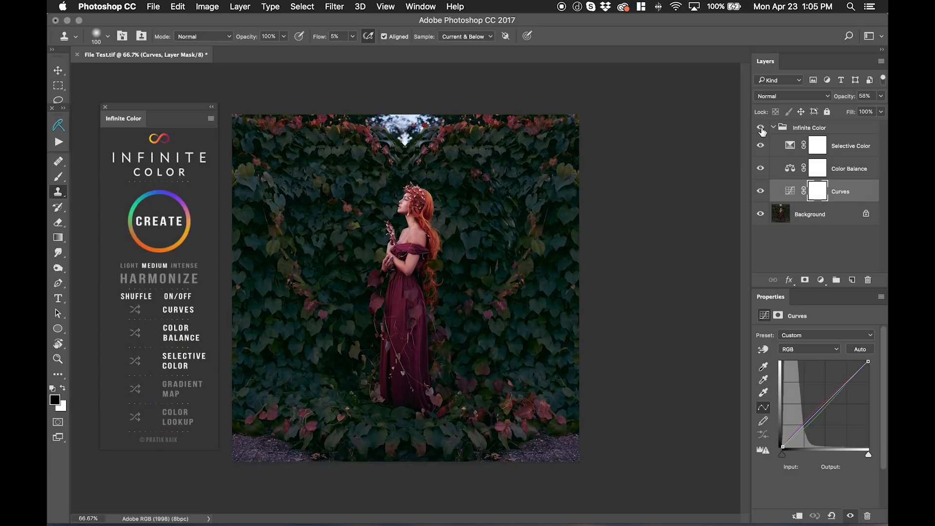
pyautogui.moveTo(760, 128)
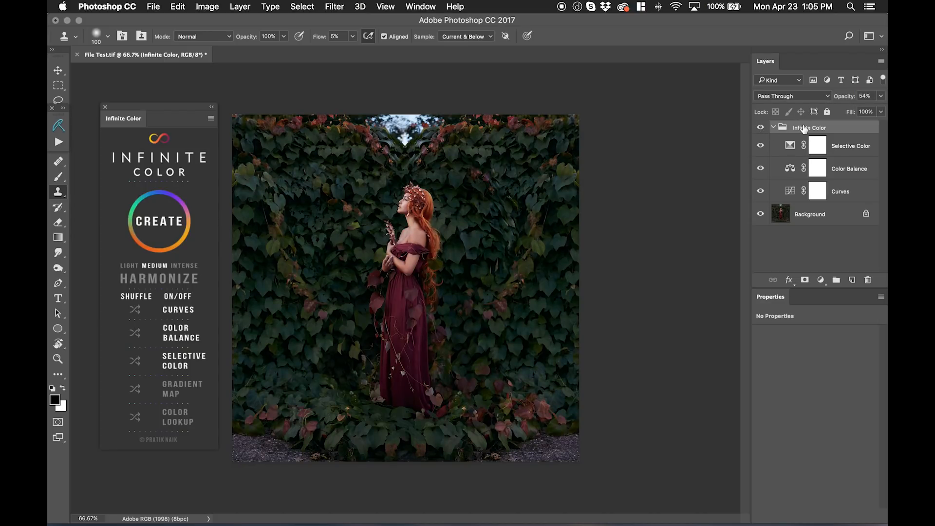
# Step: Rename the group IC1 and generate a second light-strength grade above it
pyautogui.doubleClick(808, 127)
pyautogui.write('IC1')
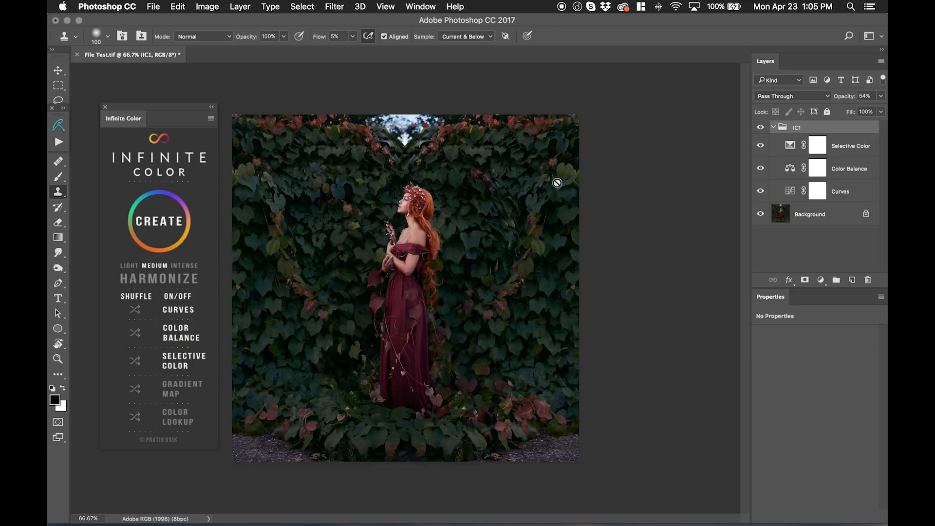
pyautogui.moveTo(135, 267)
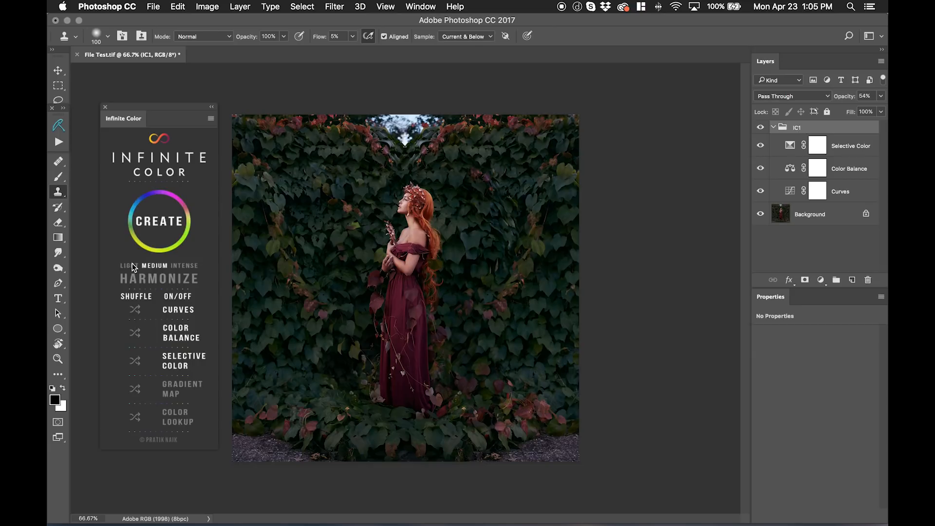
pyautogui.click(159, 221)
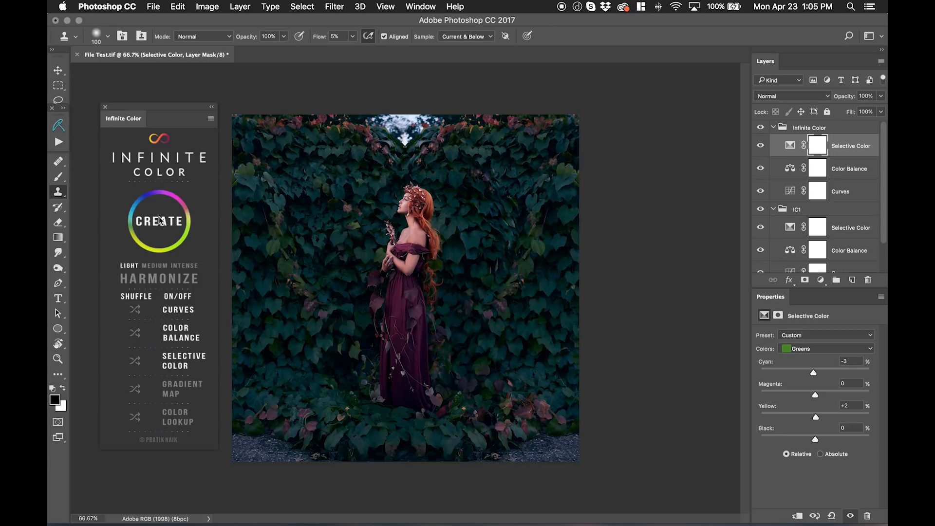
pyautogui.click(159, 221)
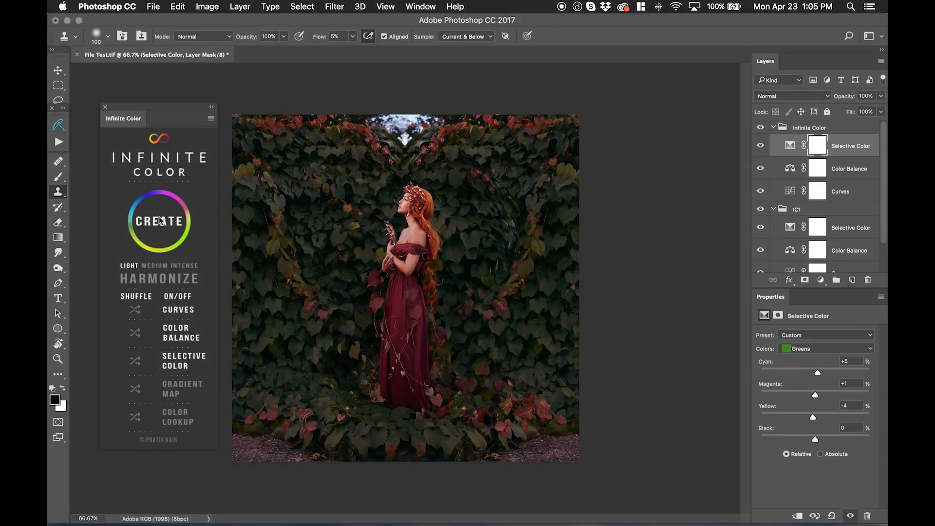
pyautogui.moveTo(836, 128)
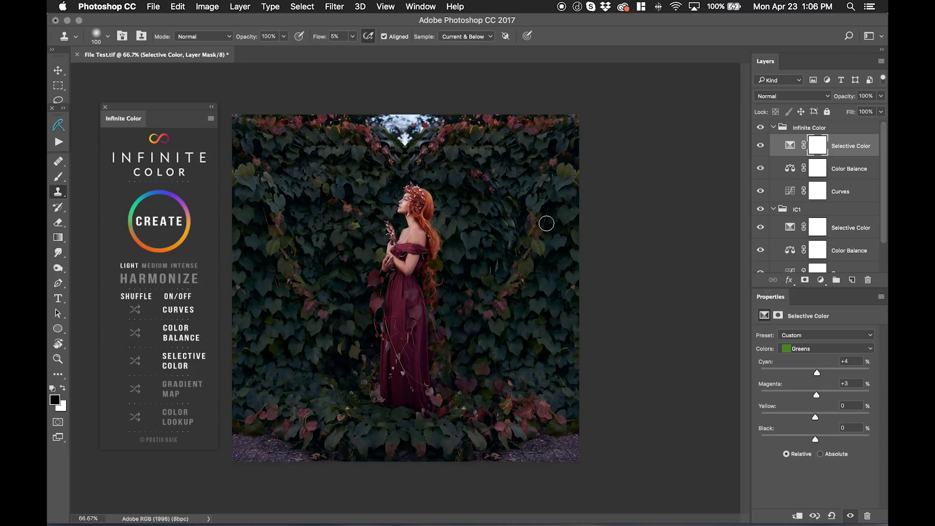
pyautogui.click(760, 191)
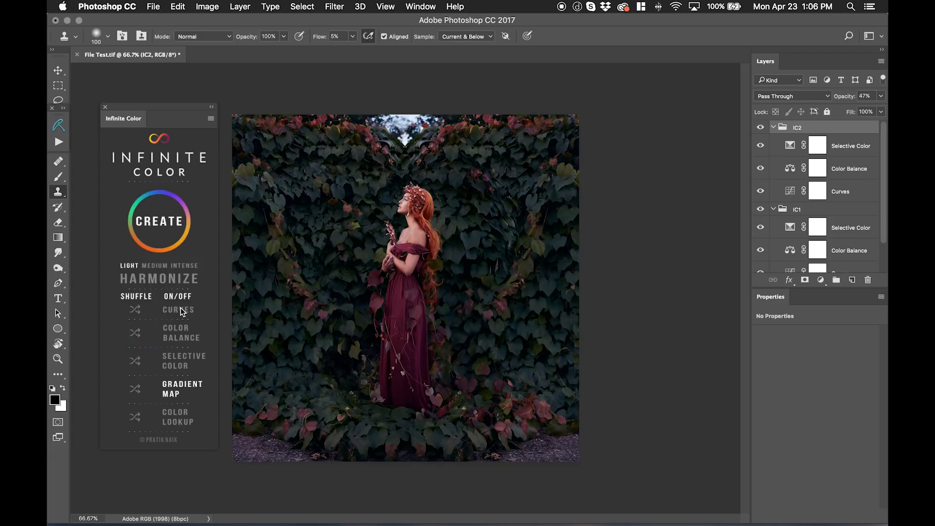
# Step: Generate several gradient-map-only grades and toggle the new group's visibility
pyautogui.click(159, 222)
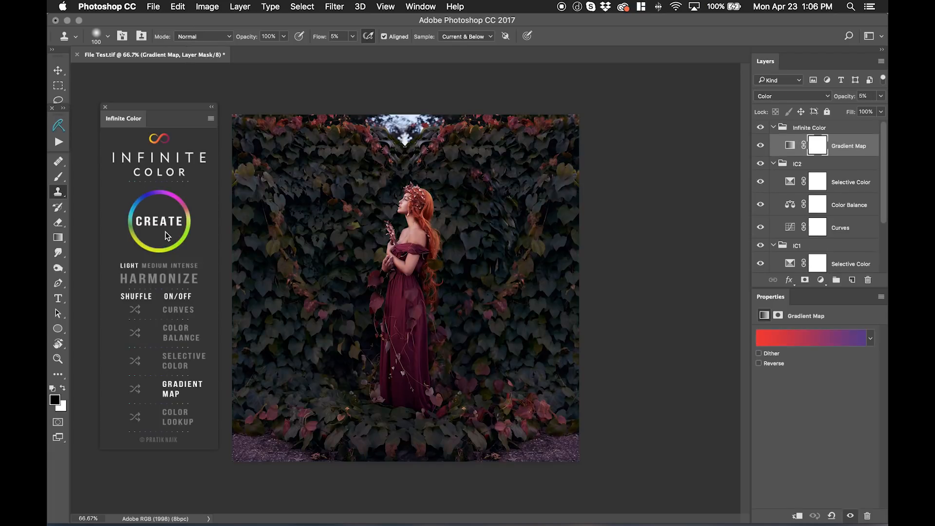
pyautogui.click(159, 221)
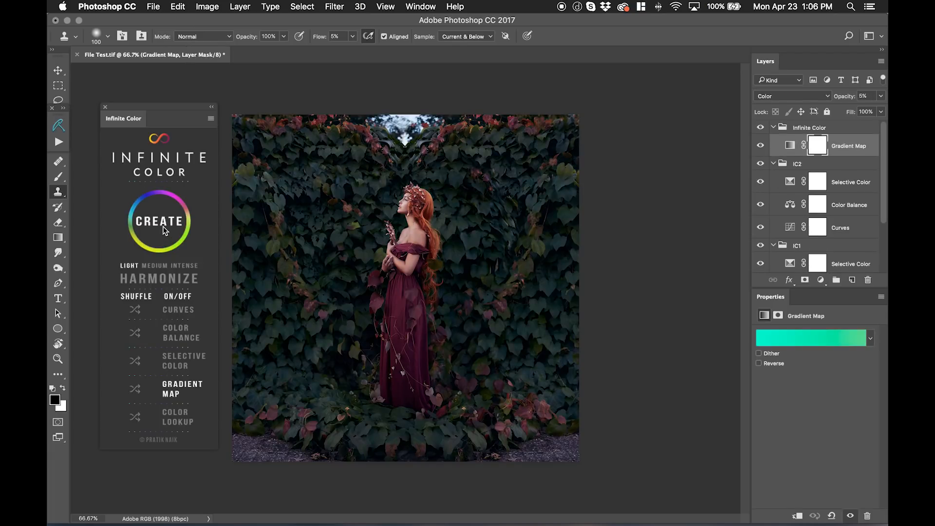
pyautogui.click(159, 221)
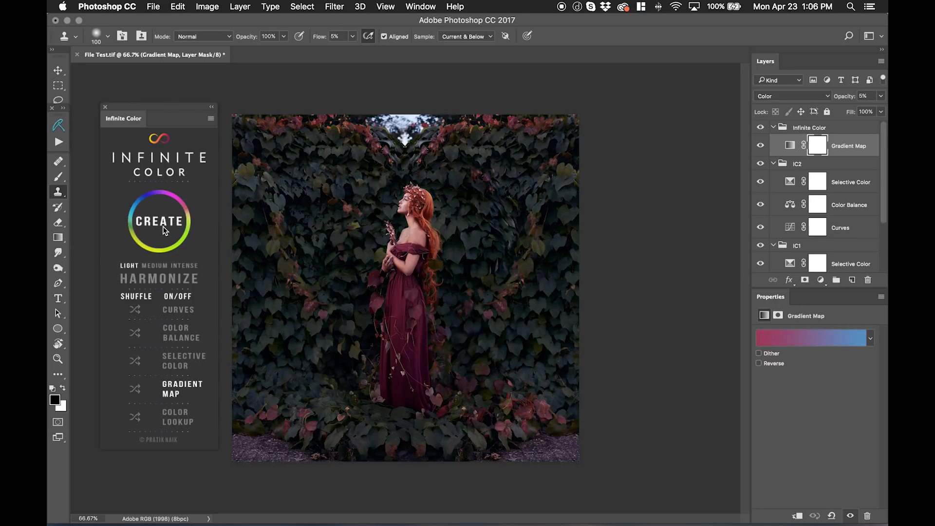
pyautogui.moveTo(702, 325)
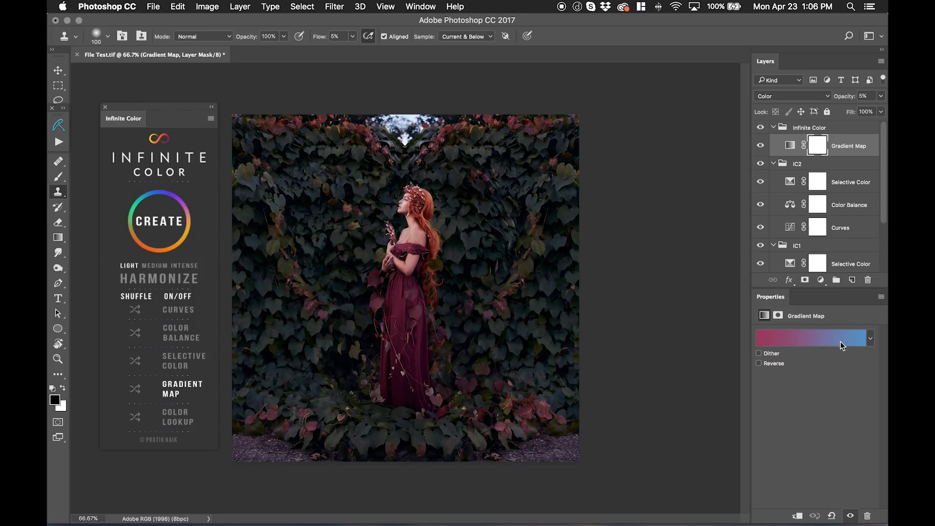
pyautogui.click(759, 145)
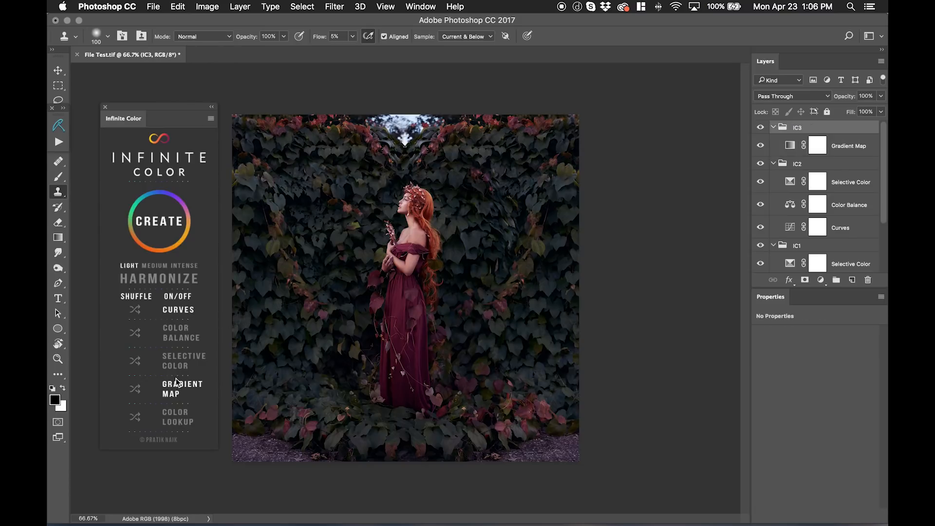
# Step: Create a curves-only grade, then toggle it and IC2 to compare
pyautogui.click(159, 221)
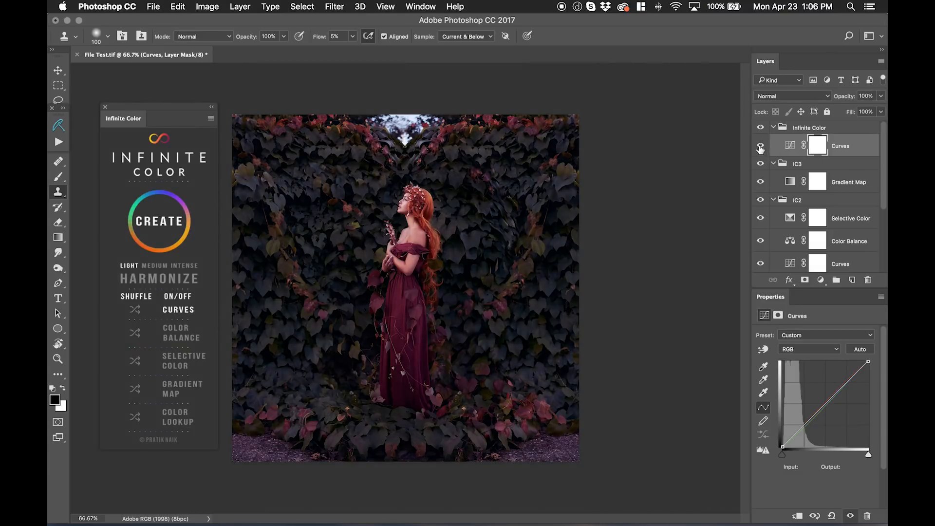
pyautogui.click(759, 146)
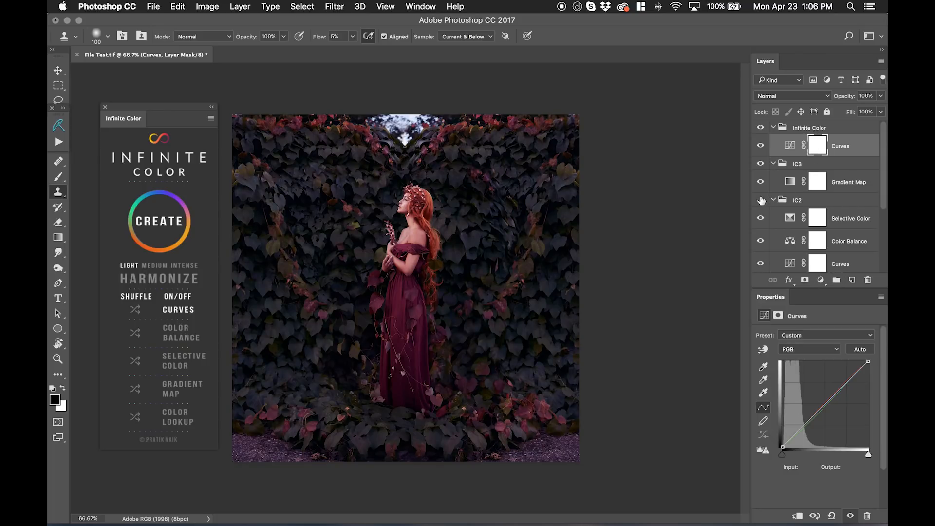
pyautogui.click(760, 200)
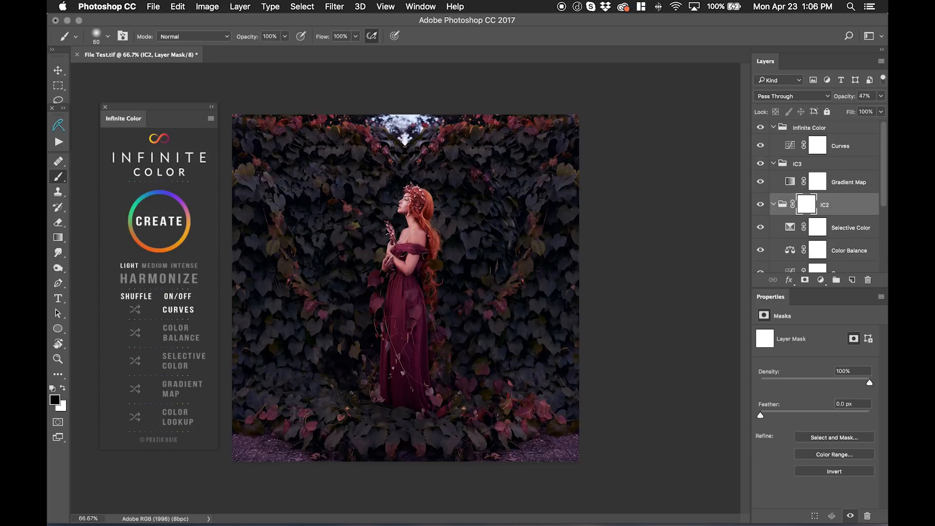
pyautogui.moveTo(413, 251)
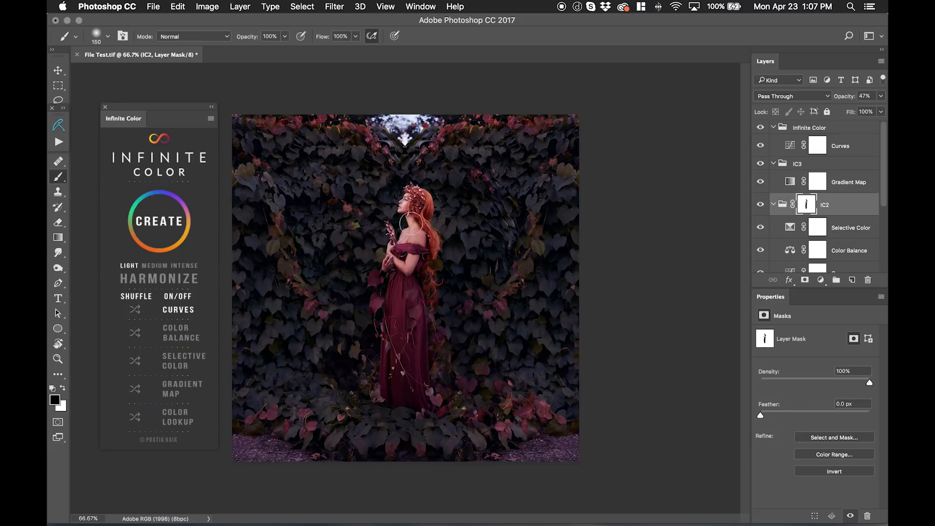
pyautogui.moveTo(554, 192)
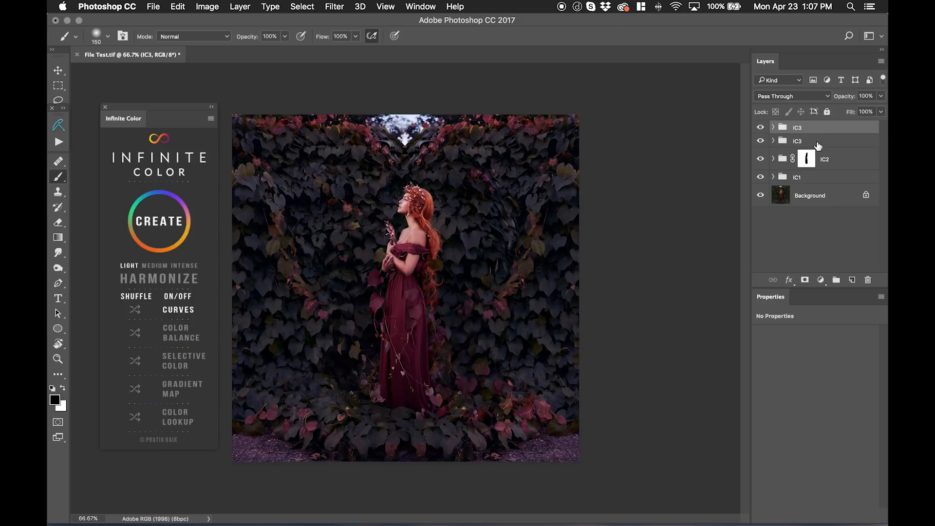
# Step: Rename the top curves-only grade group to IC4
pyautogui.doubleClick(797, 128)
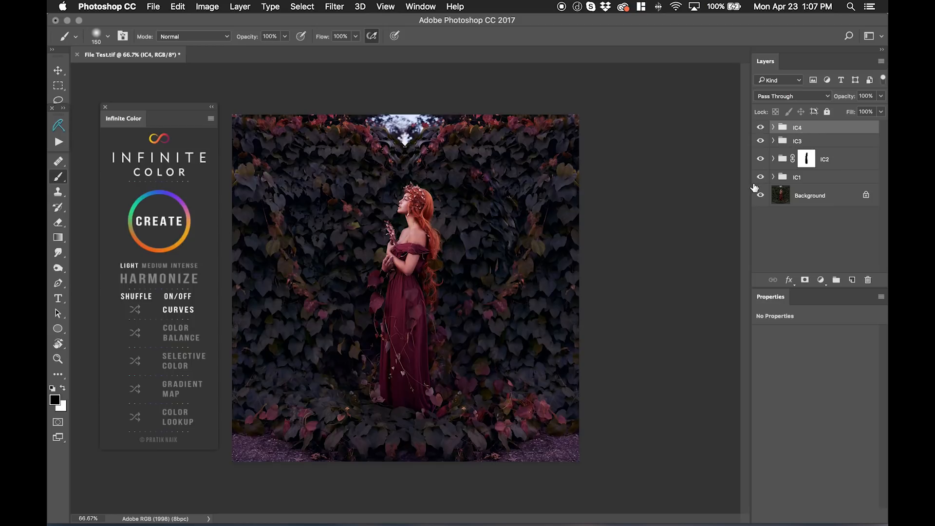
# Step: Name the top curves grade group IC4 in the Layers panel
pyautogui.click(760, 195)
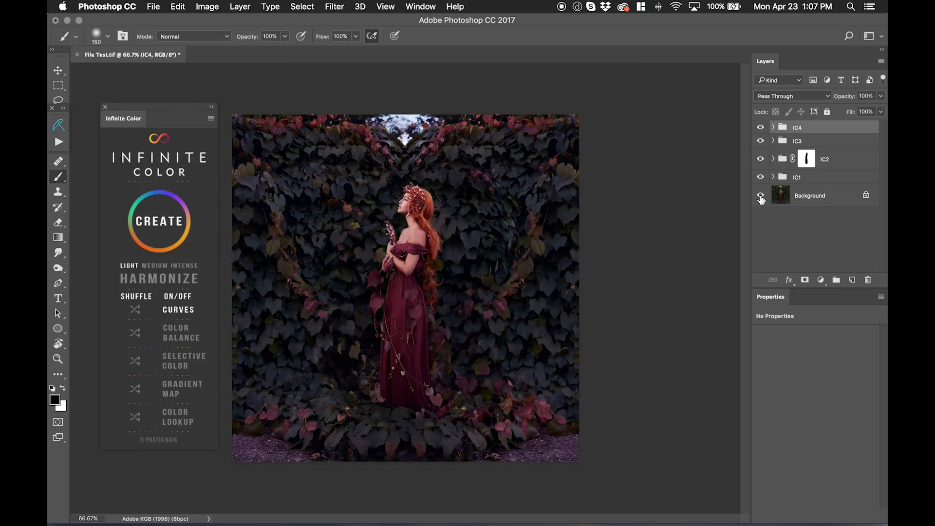
pyautogui.click(759, 195)
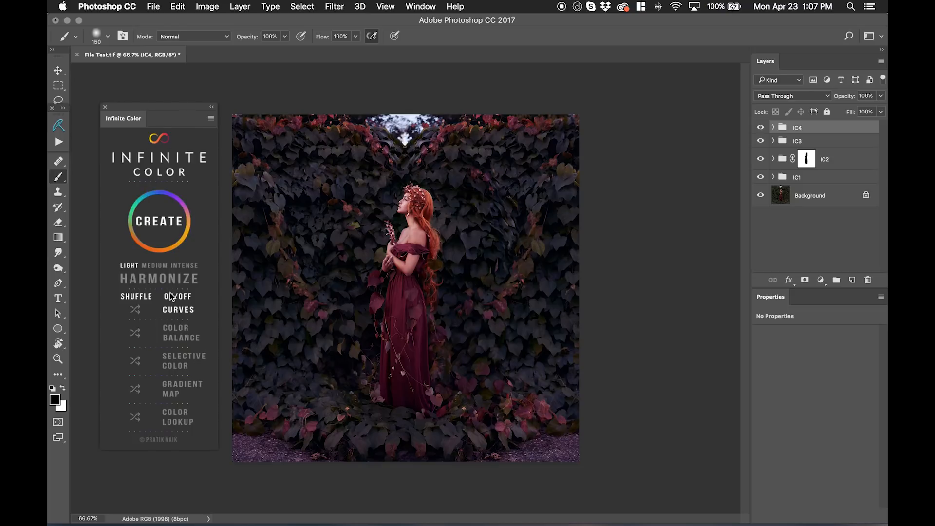
pyautogui.moveTo(158, 285)
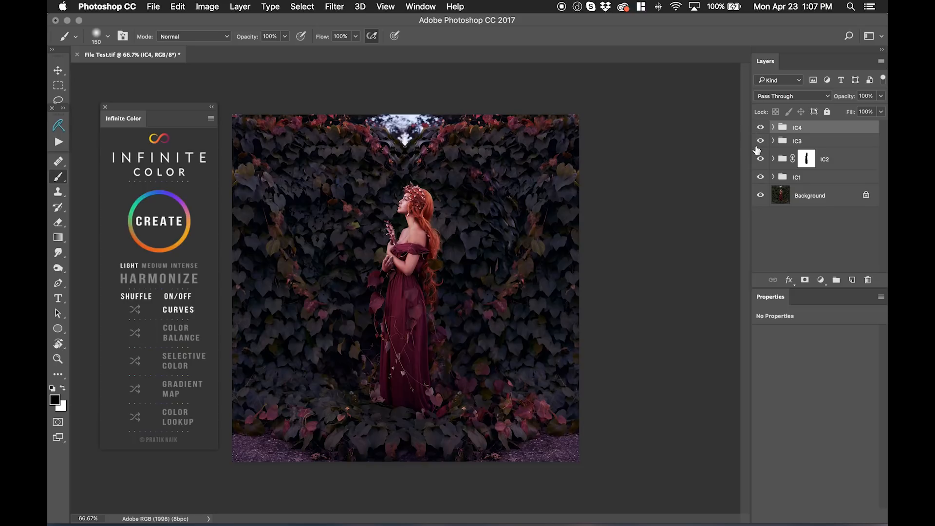
pyautogui.moveTo(810, 181)
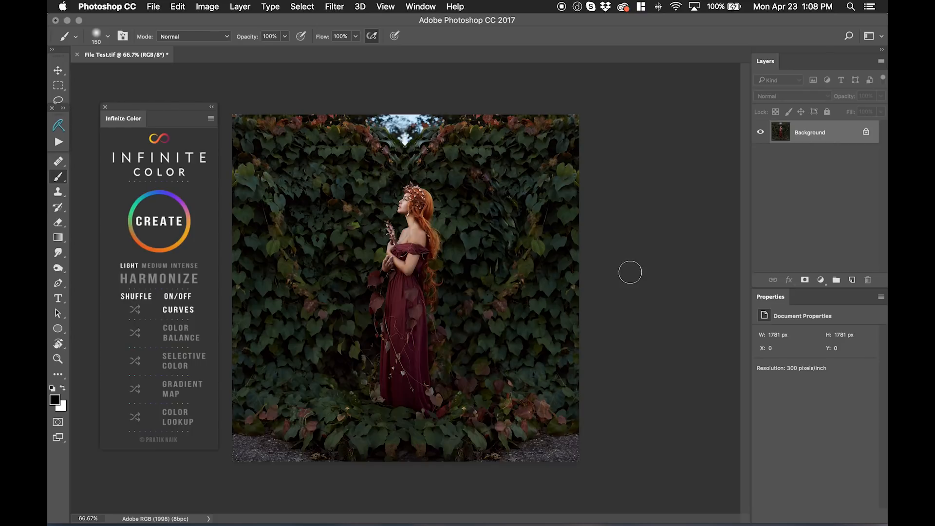
pyautogui.moveTo(172, 279)
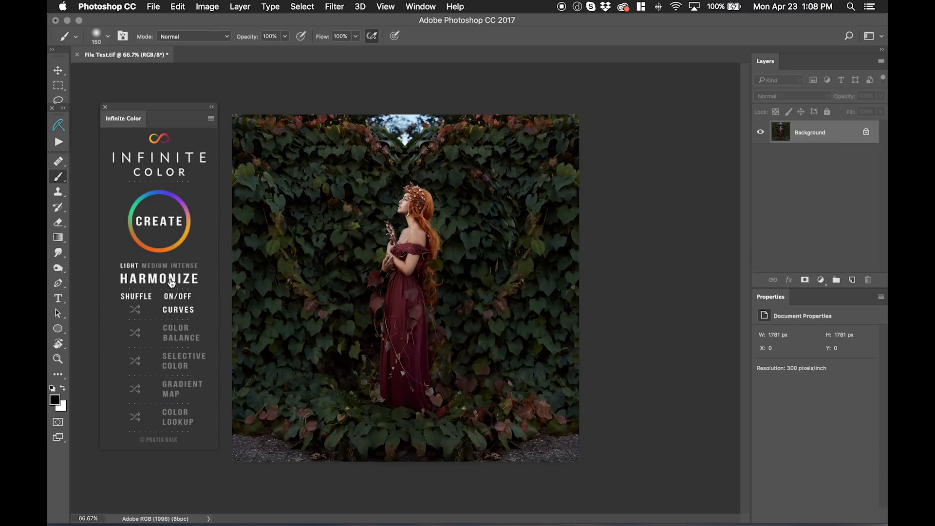
pyautogui.click(159, 278)
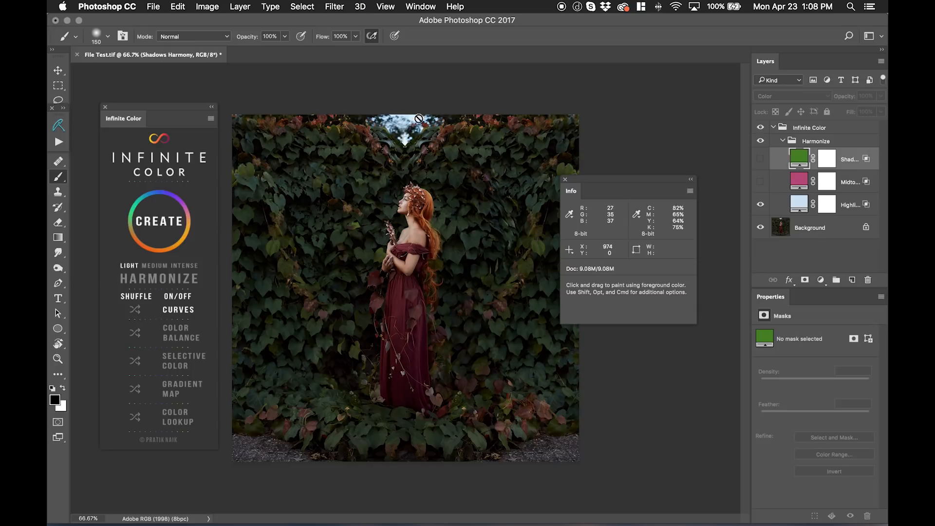
pyautogui.moveTo(405, 141)
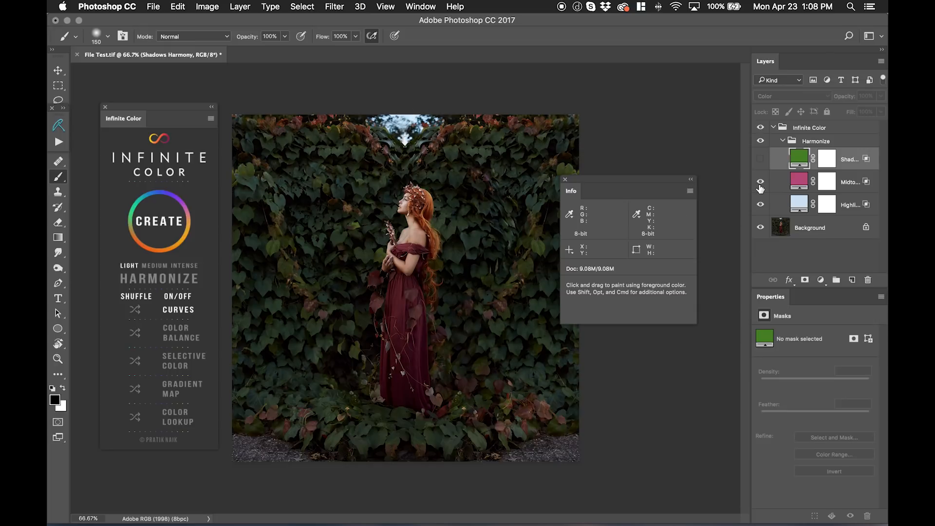
pyautogui.click(760, 159)
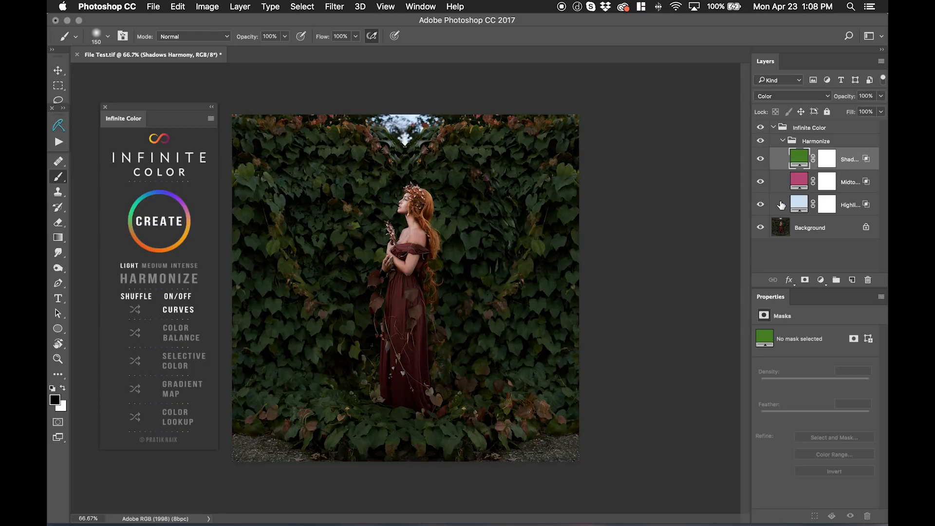
pyautogui.click(760, 204)
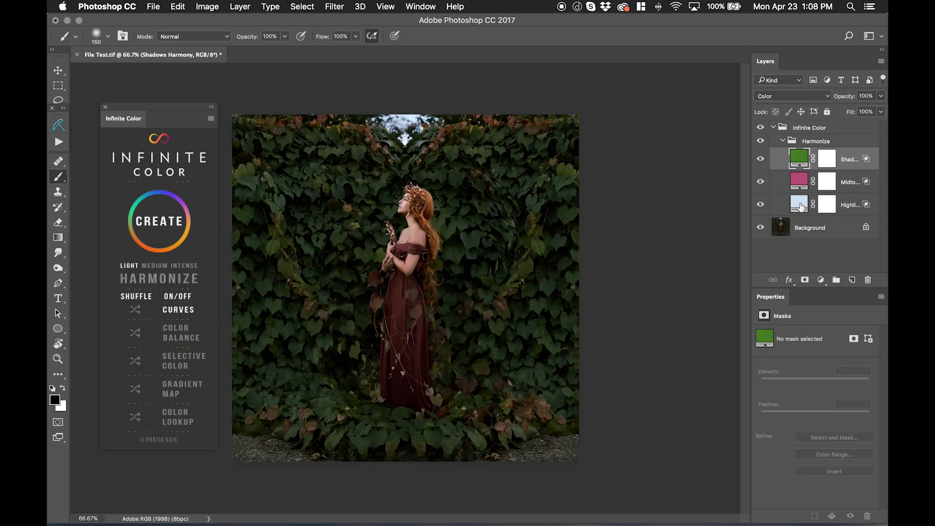
pyautogui.moveTo(798, 205)
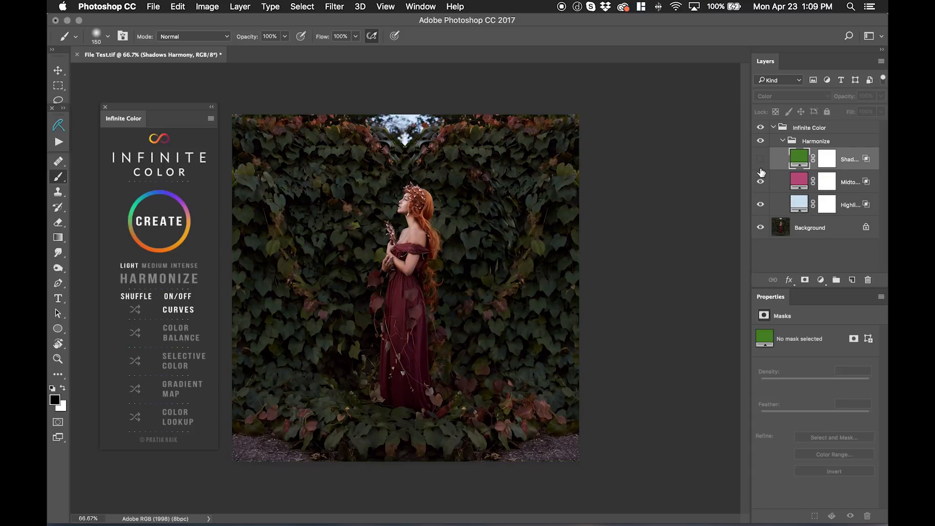
pyautogui.click(759, 158)
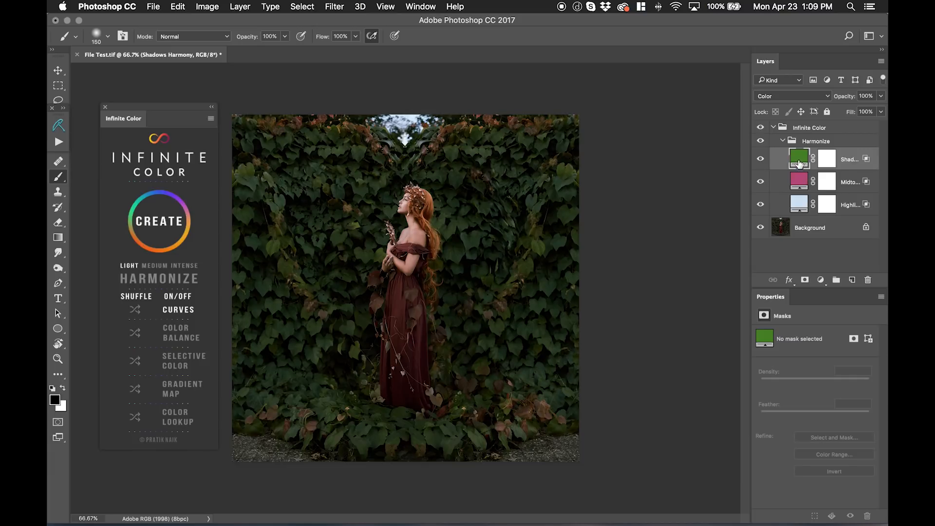
# Step: Change the Shadows Harmony fill colour to a dark navy blue
pyautogui.doubleClick(799, 158)
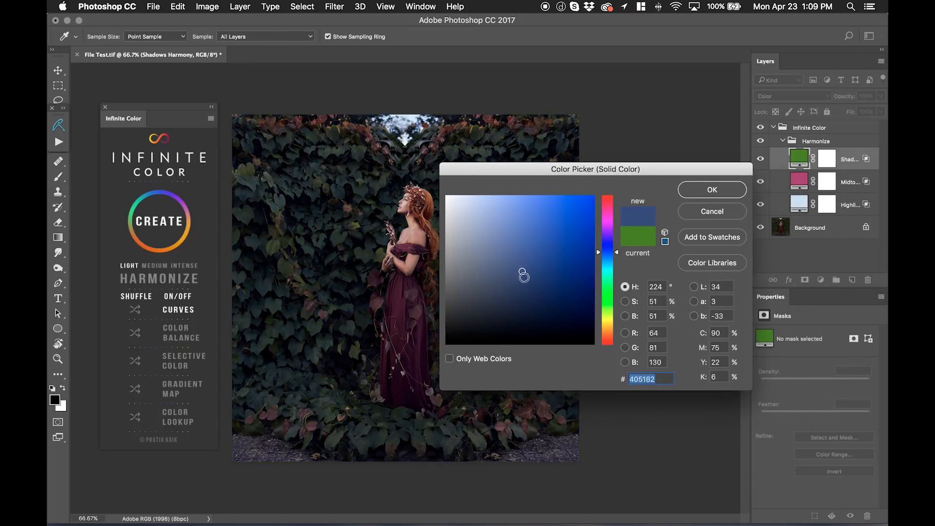
pyautogui.click(526, 280)
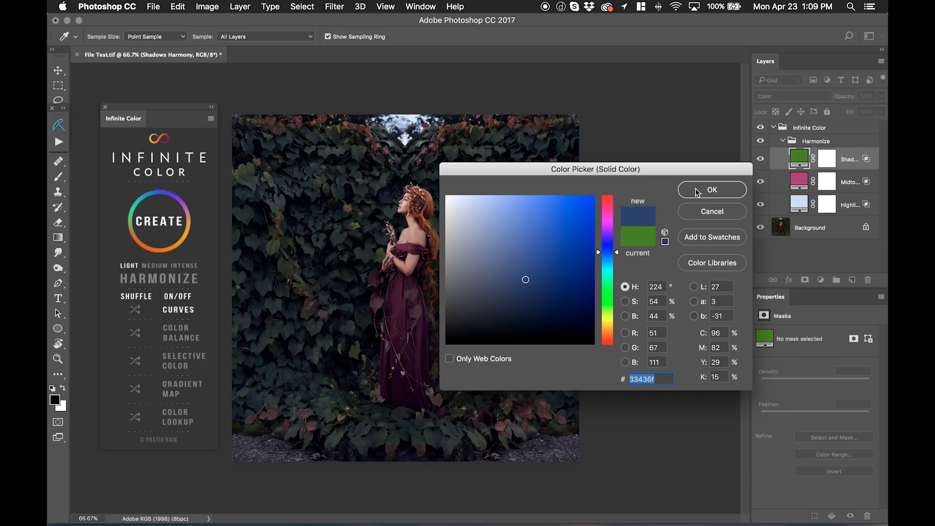
pyautogui.click(712, 189)
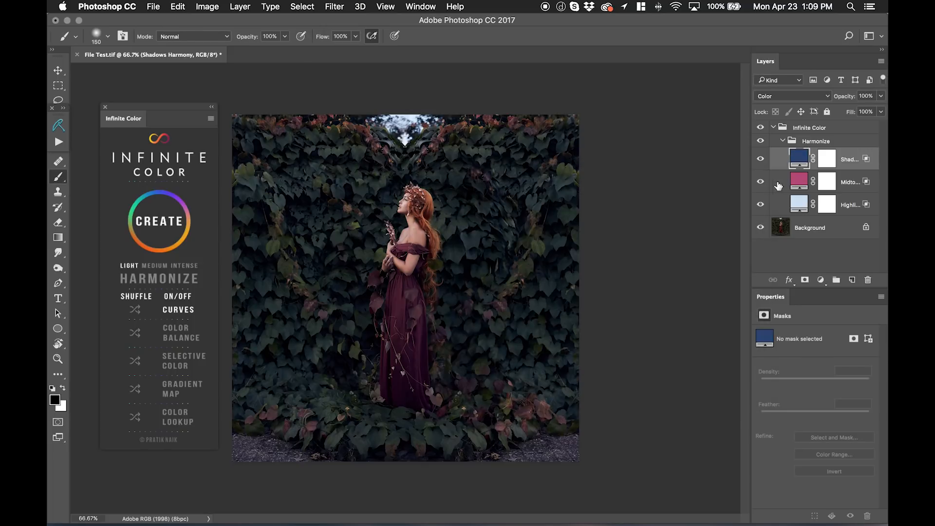
# Step: Change the Midtone Harmony fill colour to a deep purple, via an initial magenta shift
pyautogui.doubleClick(798, 181)
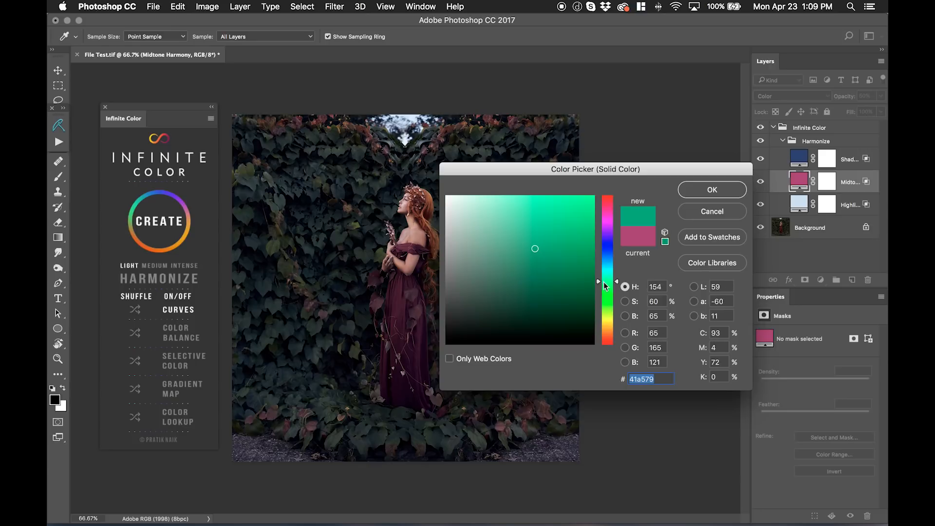
pyautogui.moveTo(598, 281); pyautogui.dragTo(598, 254)
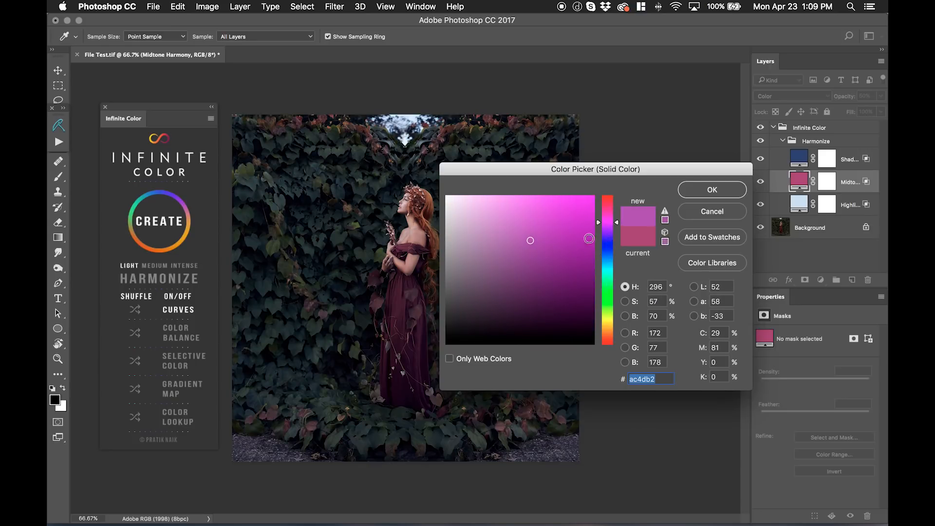
pyautogui.click(712, 190)
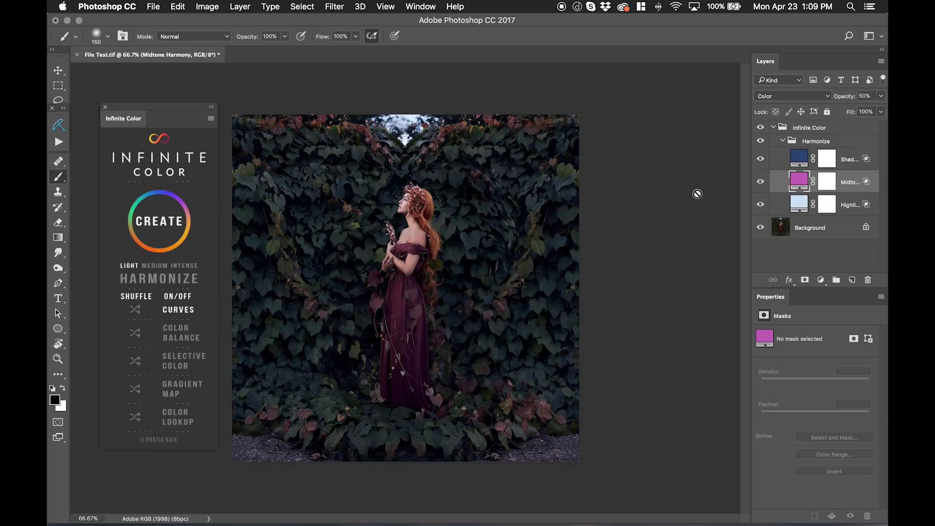
pyautogui.moveTo(695, 194)
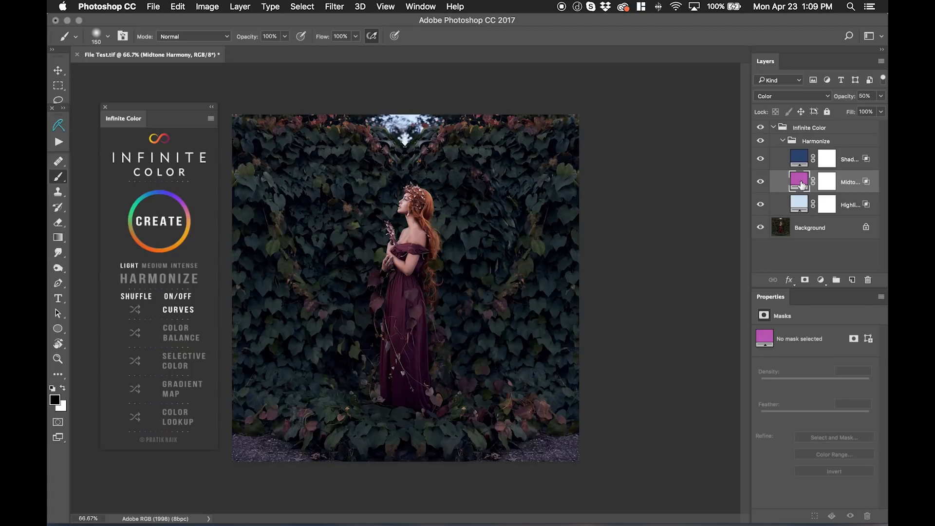
pyautogui.doubleClick(798, 181)
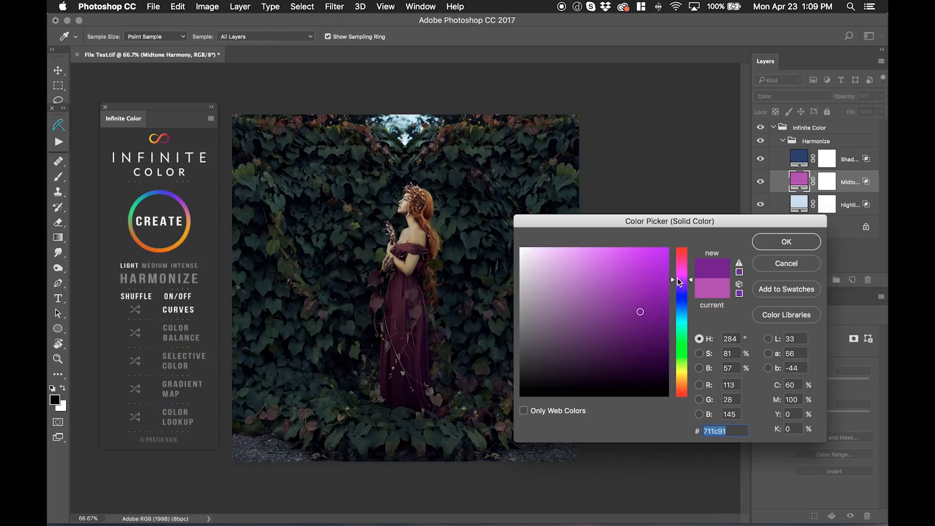
pyautogui.click(786, 241)
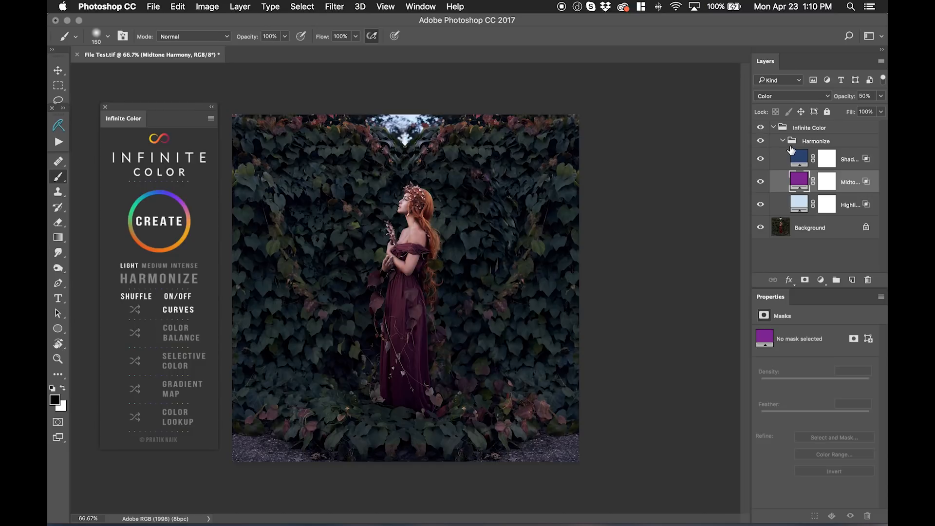
# Step: Group the IC1–IC3 grade groups and name the new group Color Look
pyautogui.click(136, 297)
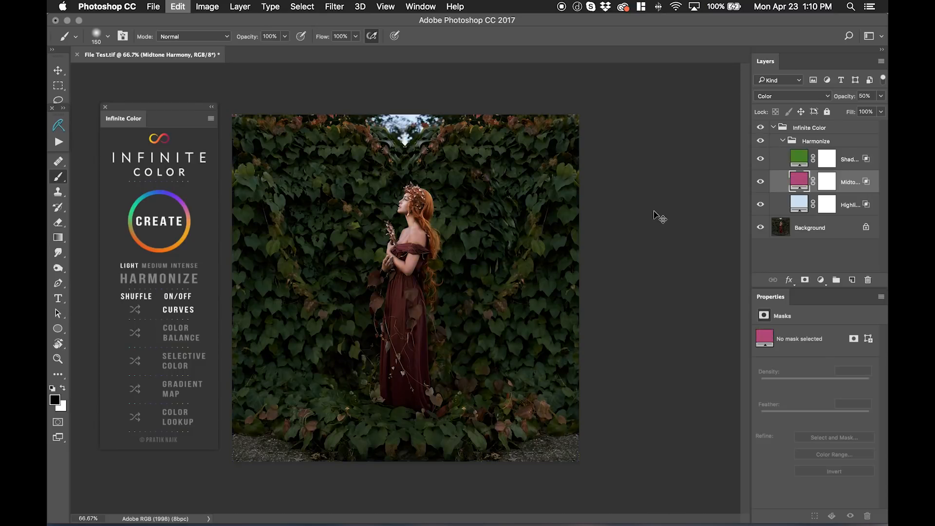
pyautogui.click(159, 221)
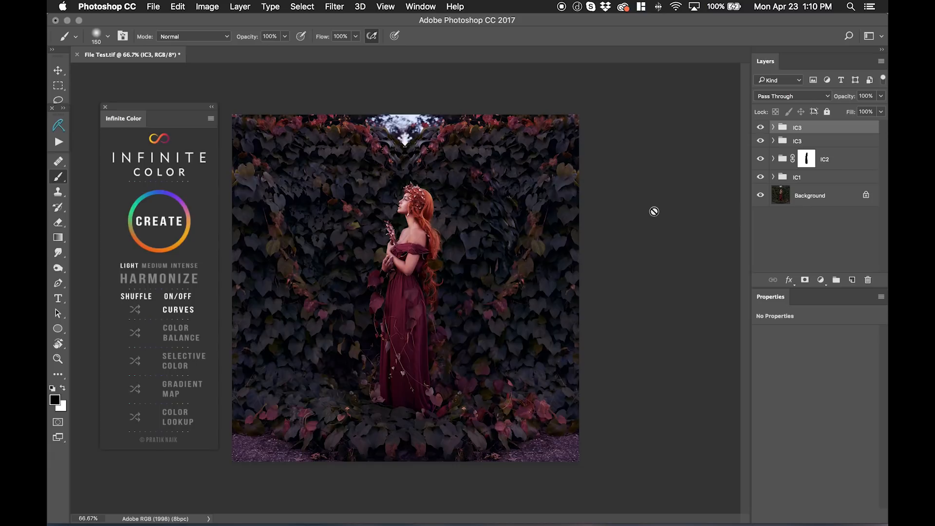
pyautogui.moveTo(801, 182)
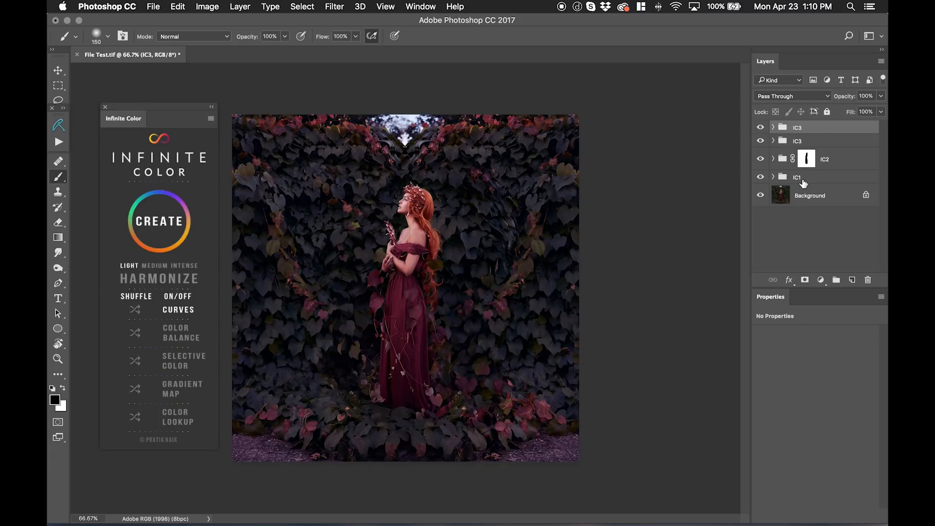
pyautogui.moveTo(802, 181)
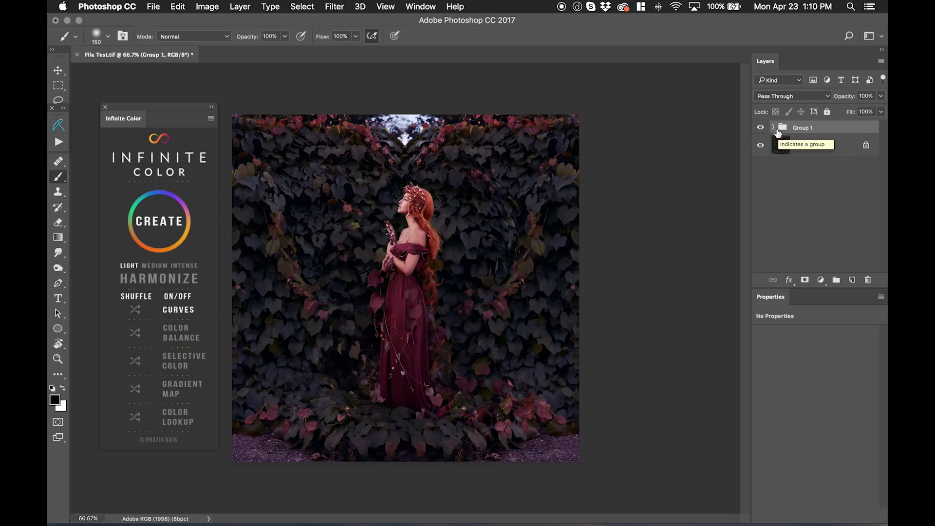
pyautogui.doubleClick(802, 127)
pyautogui.write('Color Look')
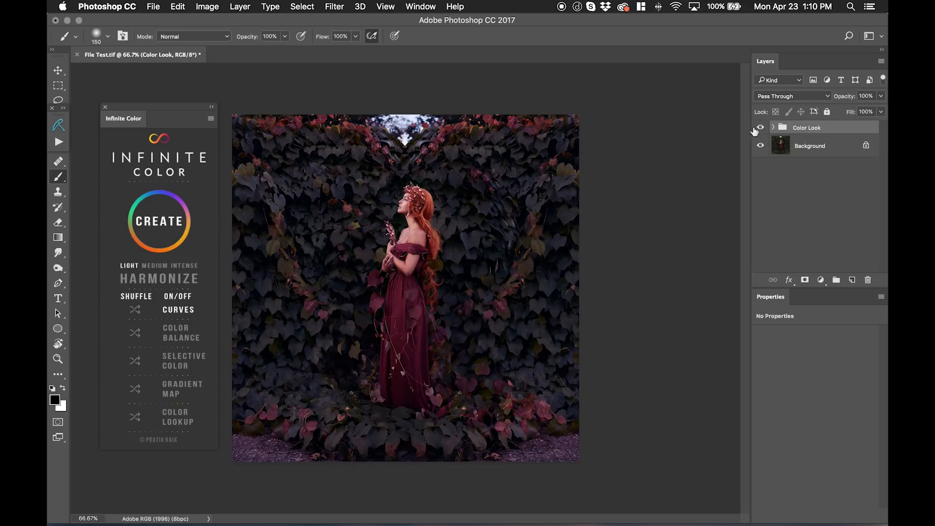
pyautogui.click(759, 127)
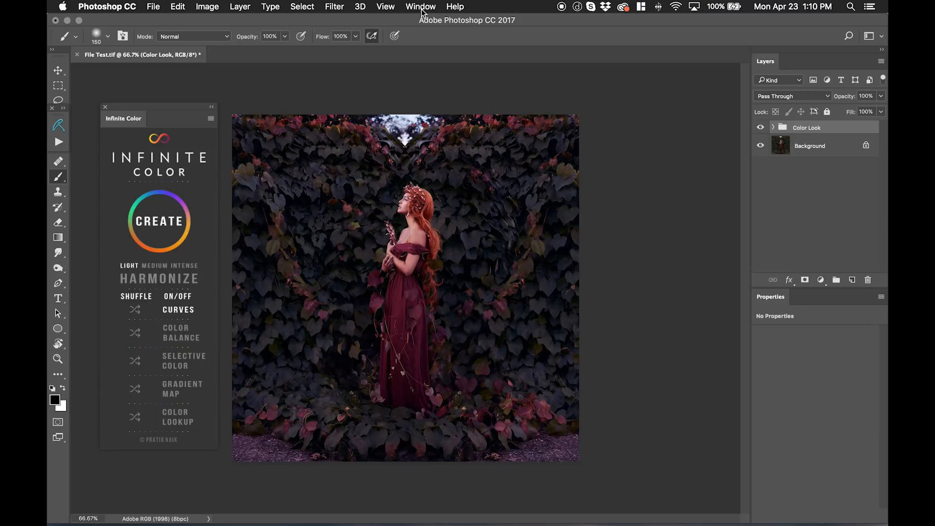
# Step: Show the Libraries panel and drag the Color Look group into it as a graphic
pyautogui.click(420, 6)
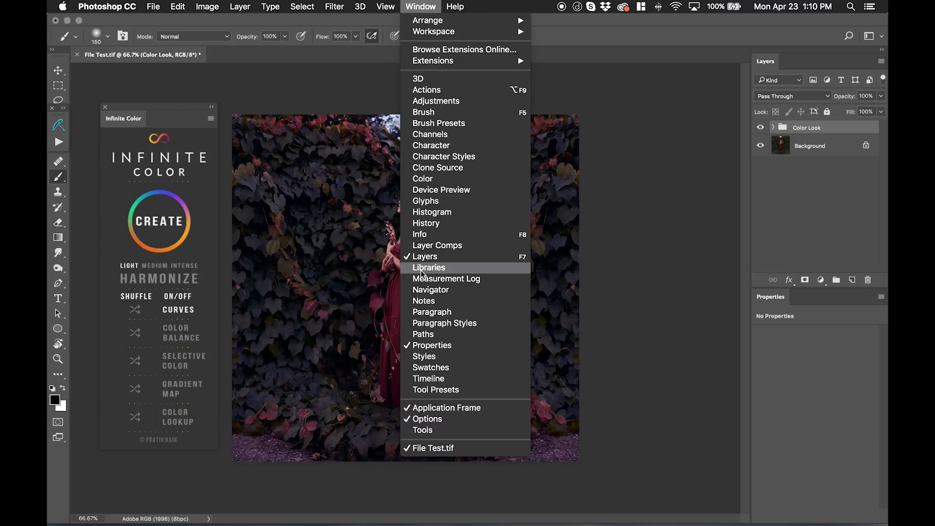
pyautogui.click(429, 268)
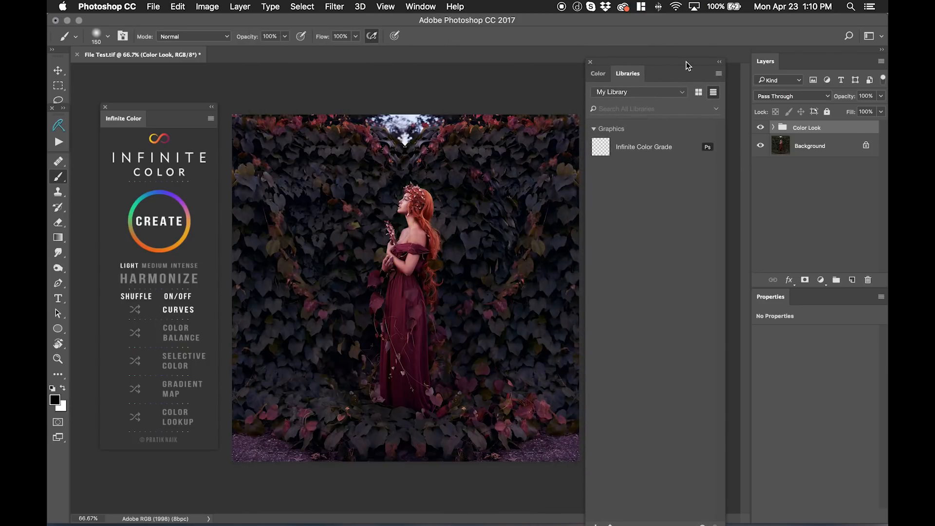
pyautogui.moveTo(541, 185)
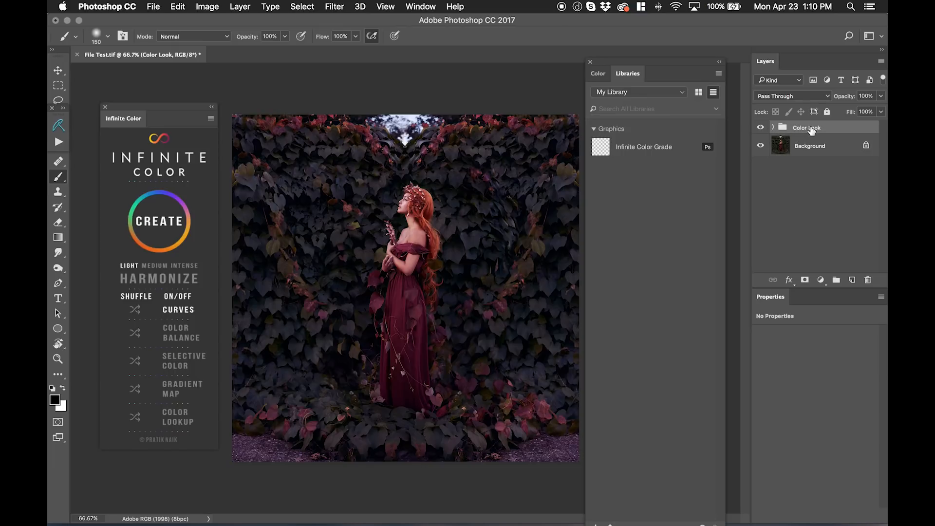
pyautogui.moveTo(807, 127); pyautogui.dragTo(650, 237)
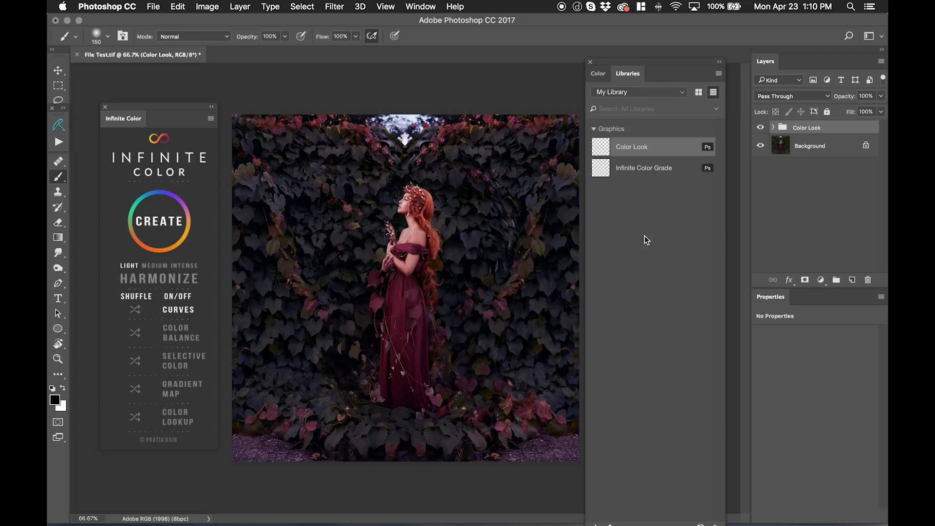
pyautogui.moveTo(618, 150)
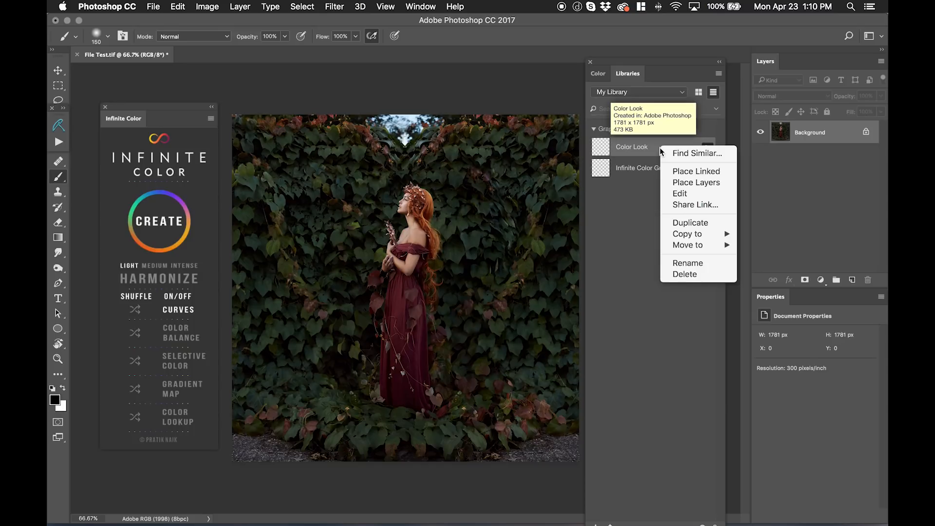
# Step: Place the Color Look library graphic as layers and move the collapsed Libraries panel aside
pyautogui.click(696, 182)
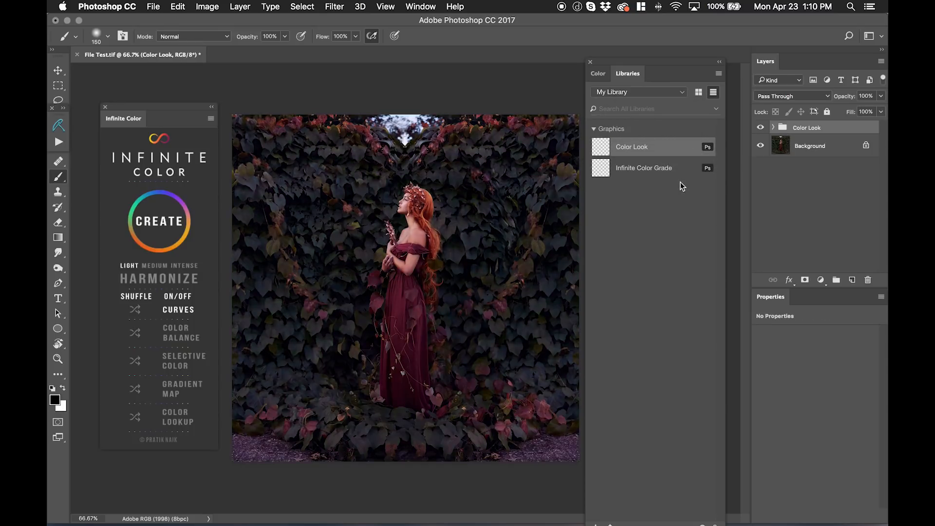
pyautogui.click(760, 128)
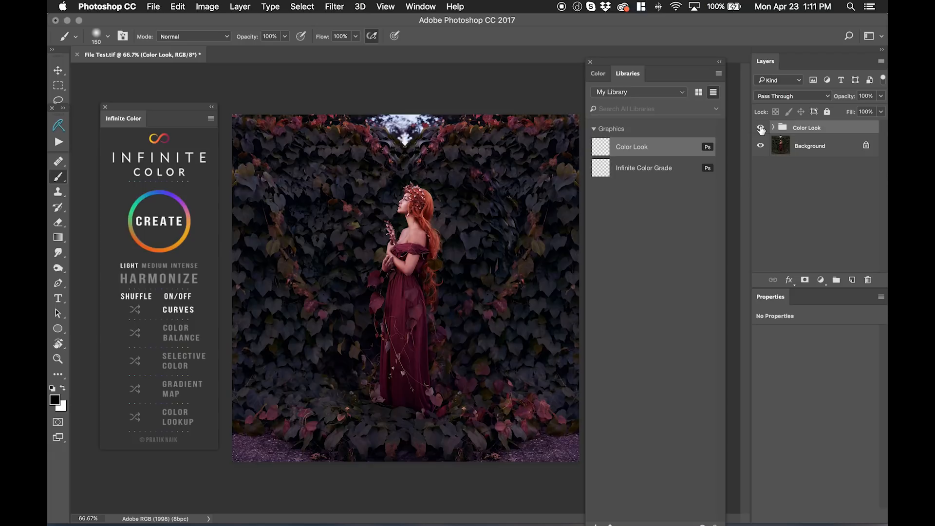
pyautogui.moveTo(760, 129)
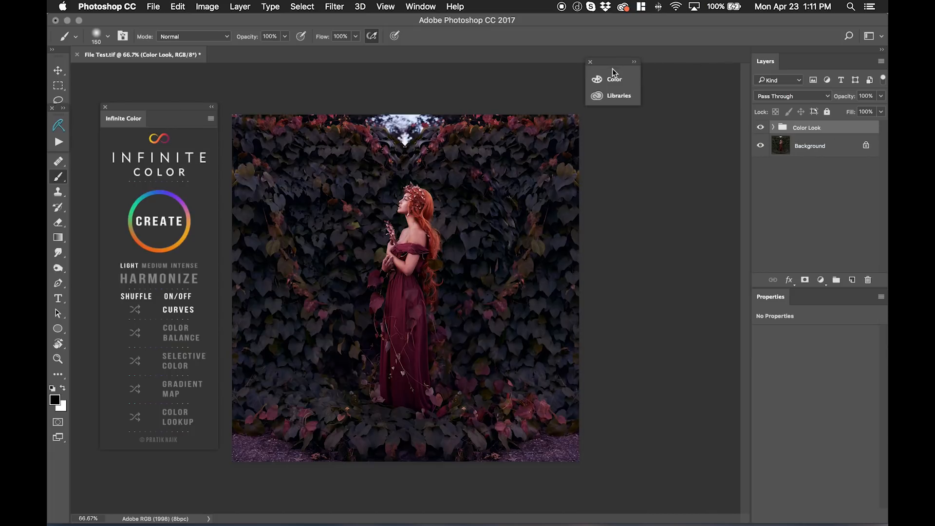
pyautogui.moveTo(613, 62); pyautogui.dragTo(694, 116)
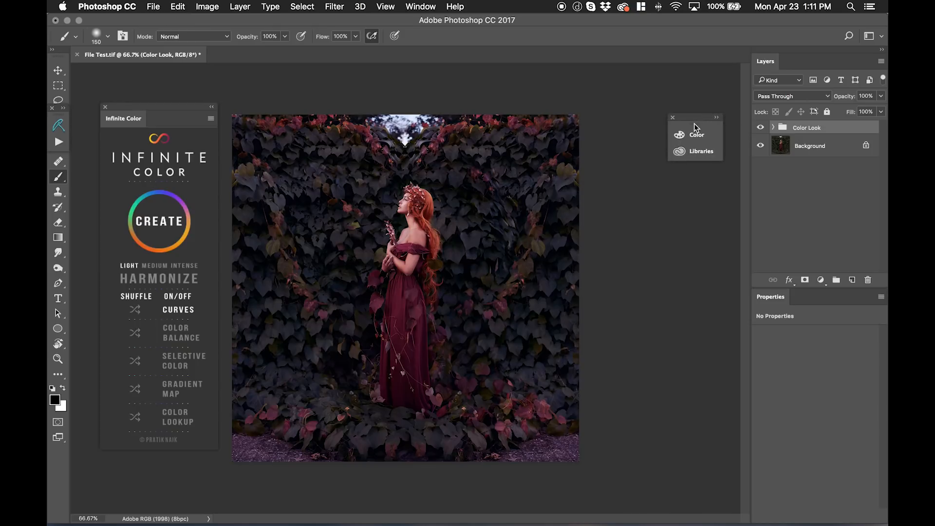